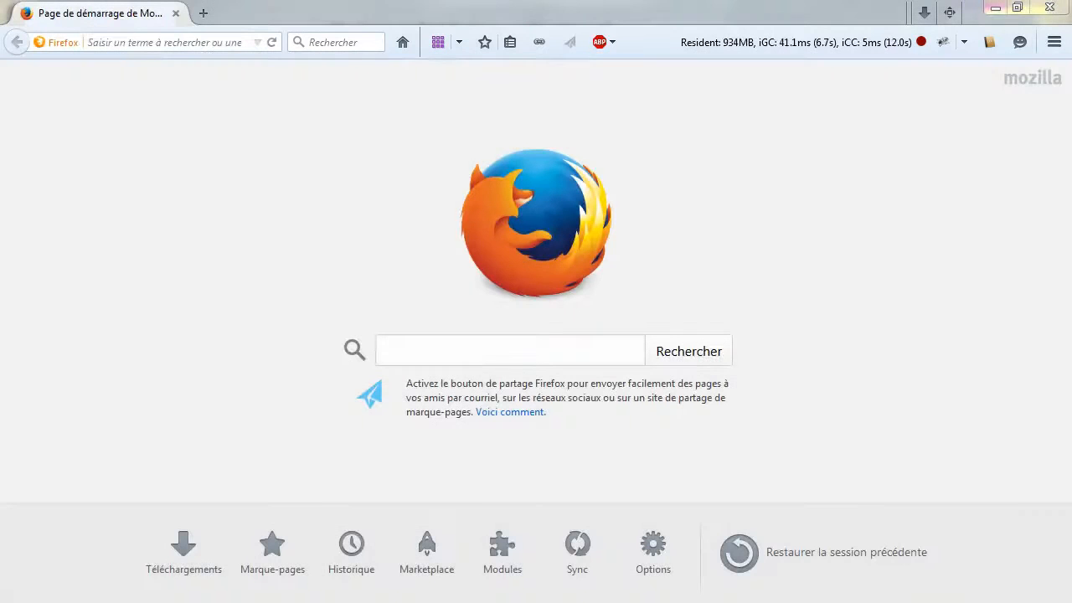
pyautogui.moveTo(226, 107)
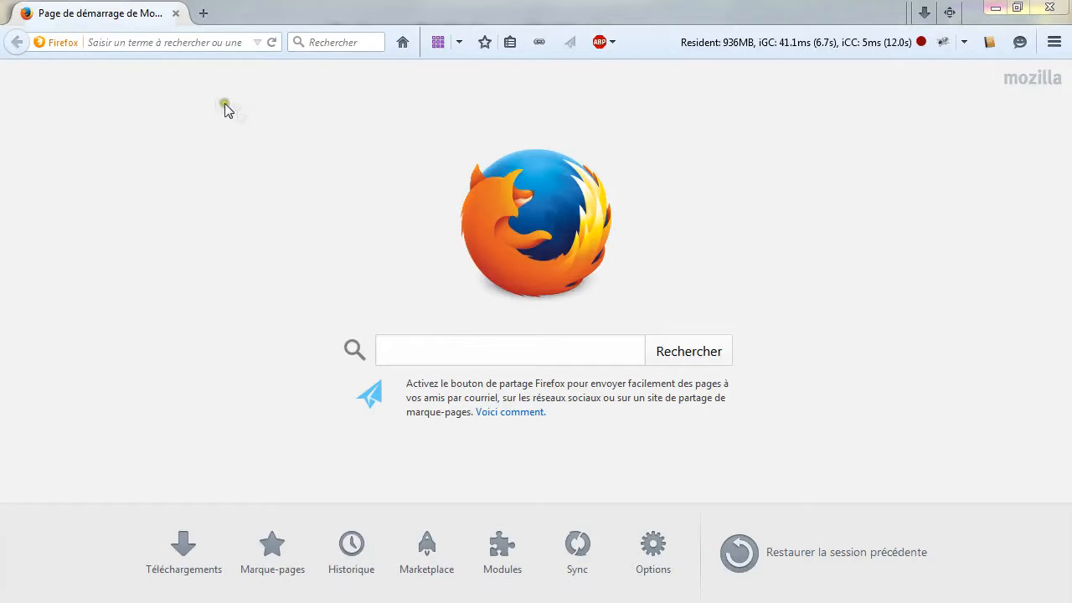
pyautogui.click(164, 42)
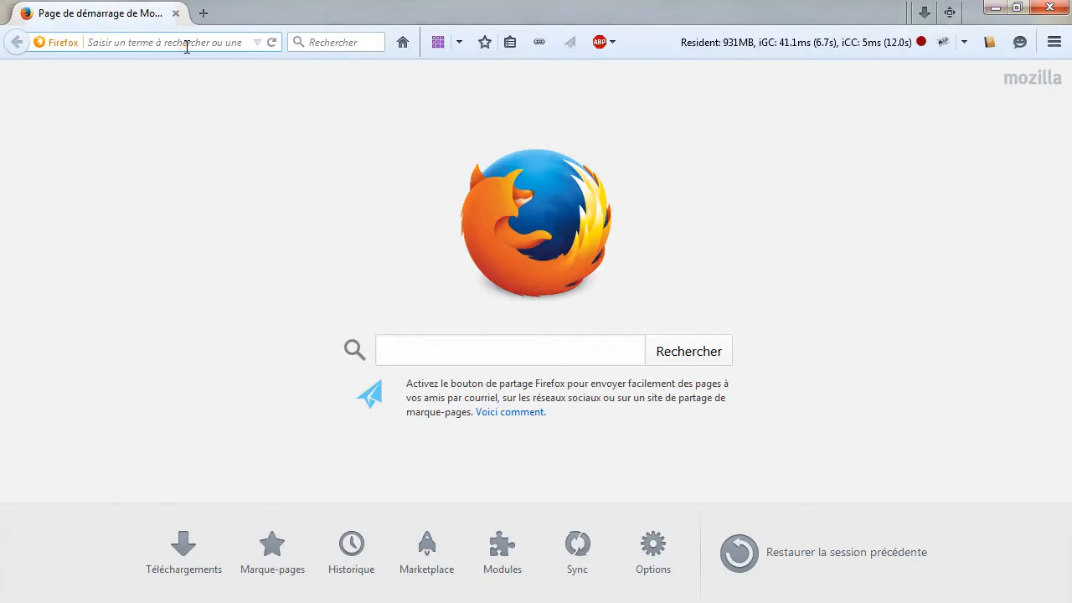
pyautogui.click(125, 42)
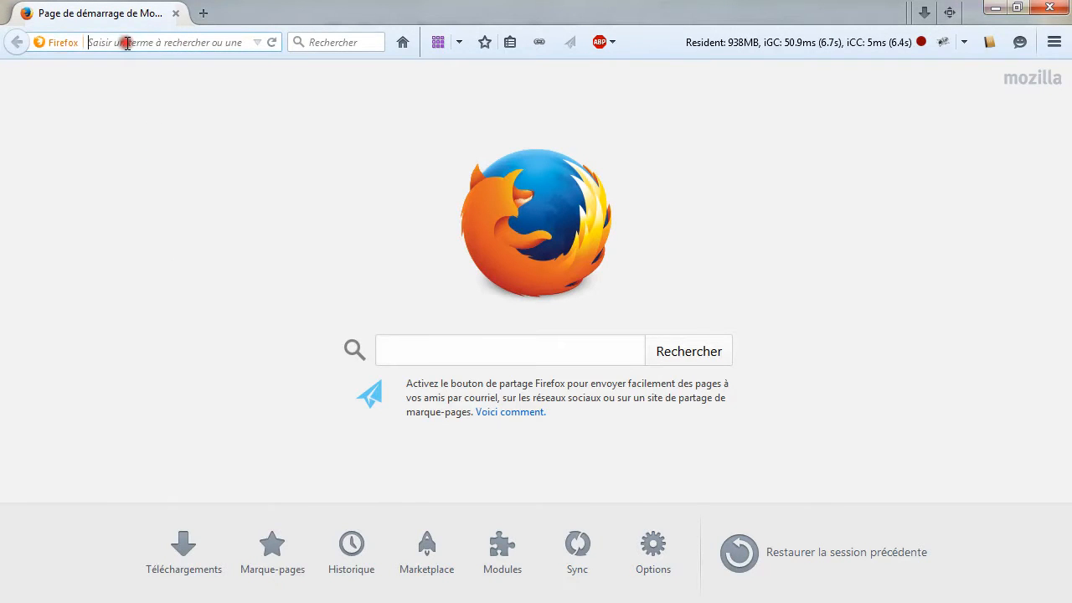
pyautogui.write('www.scirra.com')
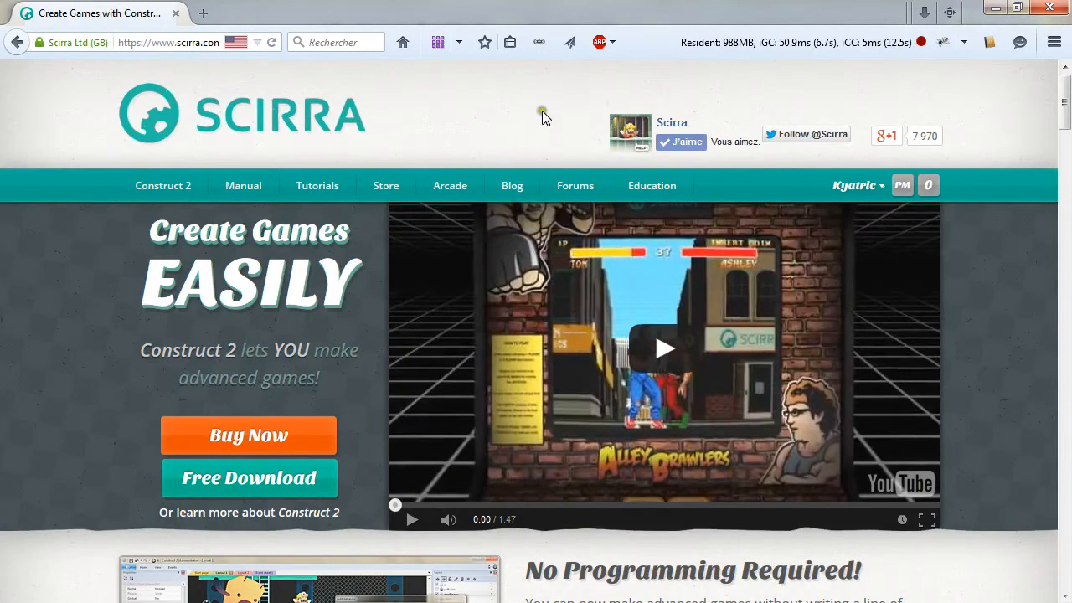
pyautogui.moveTo(248, 477)
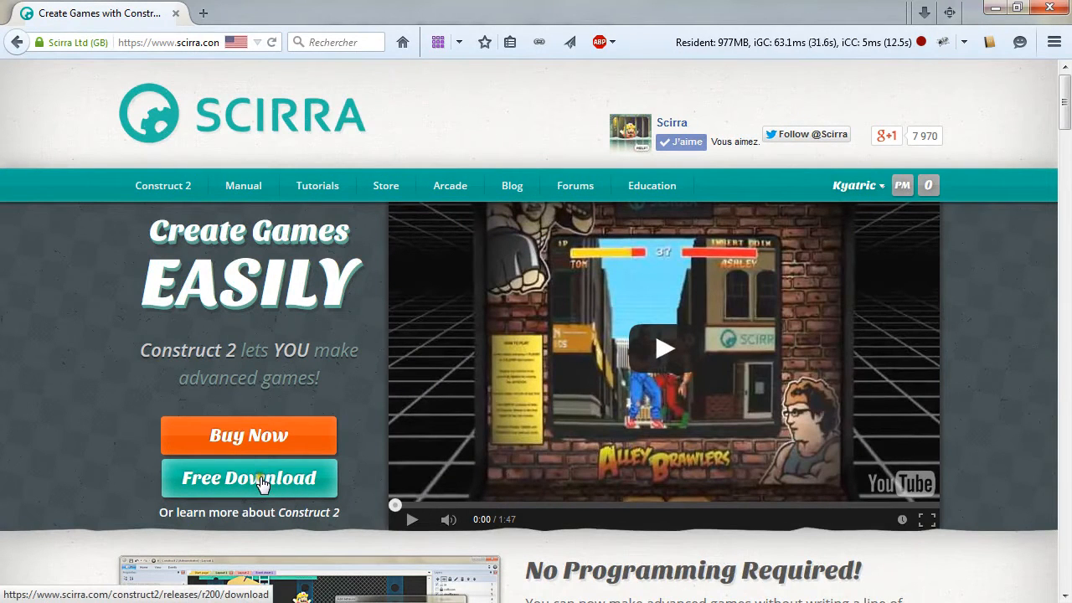
# Step: Start the free download of the Construct 2 r200 installer
pyautogui.click(248, 477)
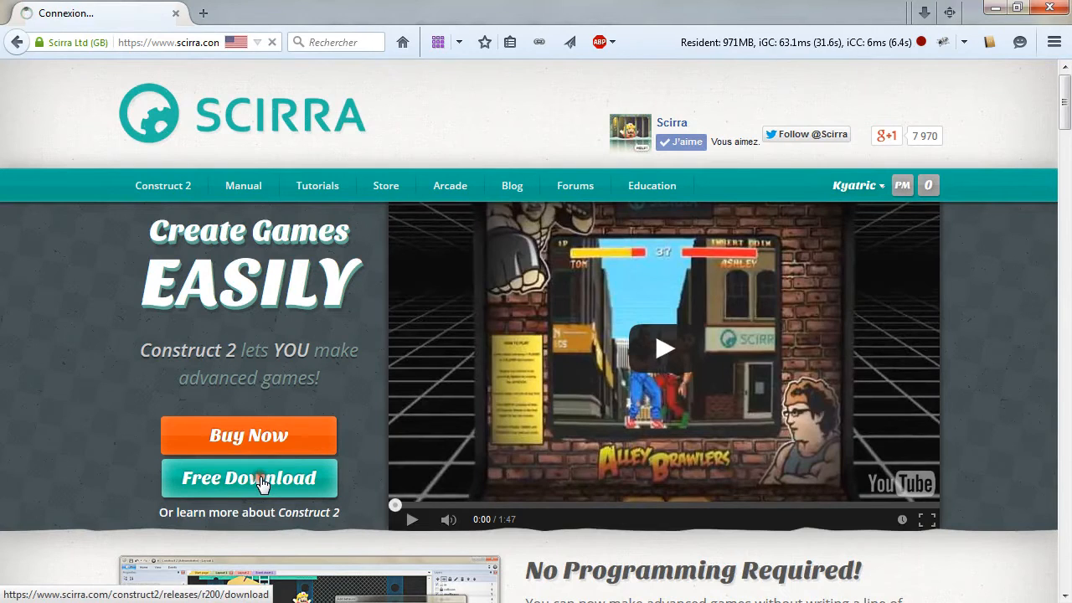
pyautogui.click(248, 477)
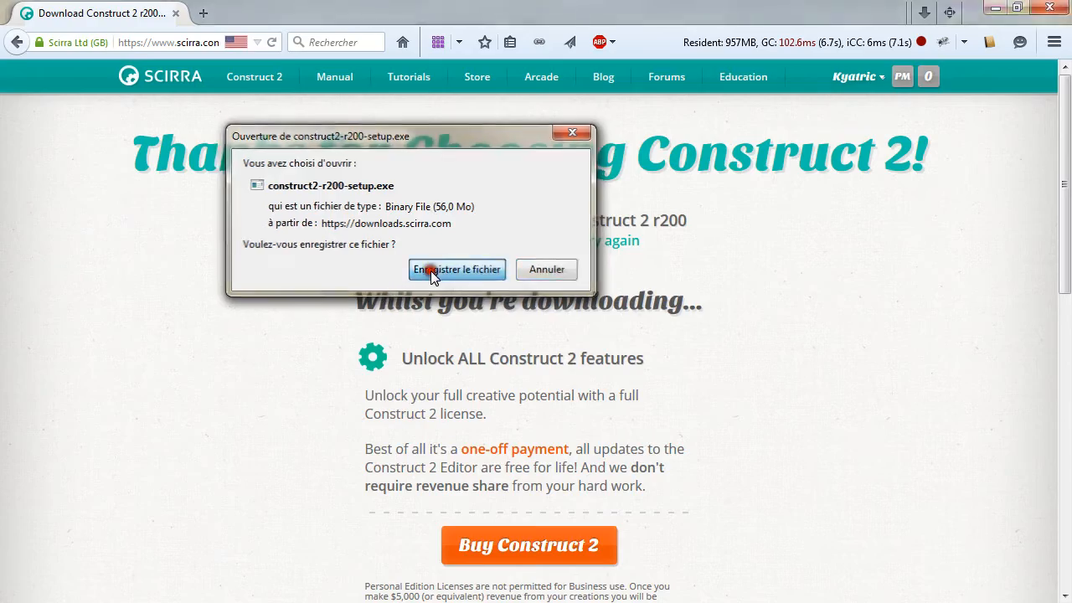
# Step: Save construct2-r200-setup.exe to G:\C2\installs and run it past the security warning
pyautogui.click(455, 268)
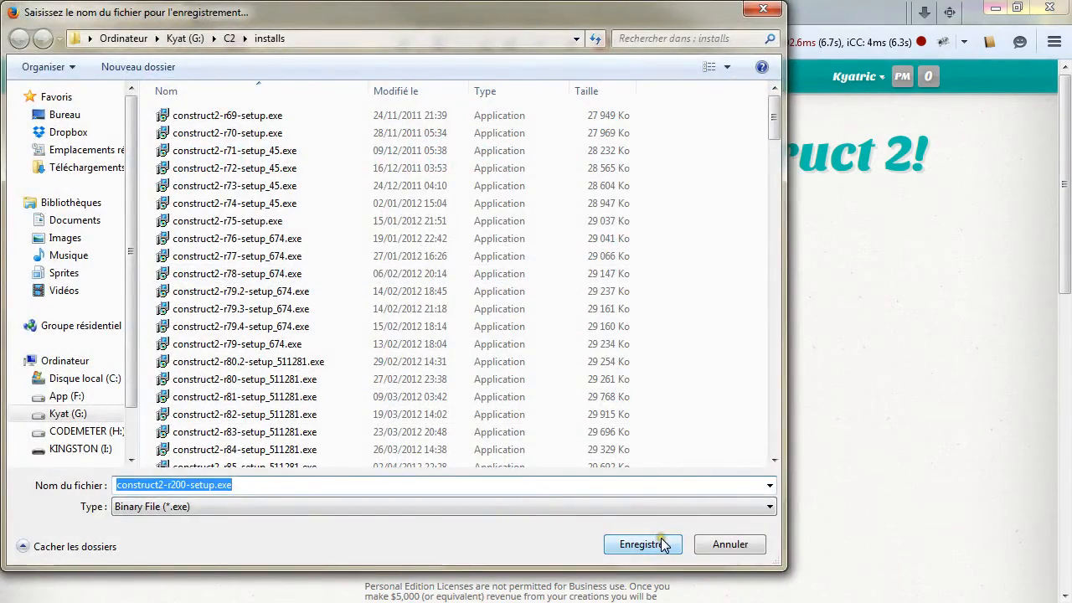
pyautogui.click(641, 542)
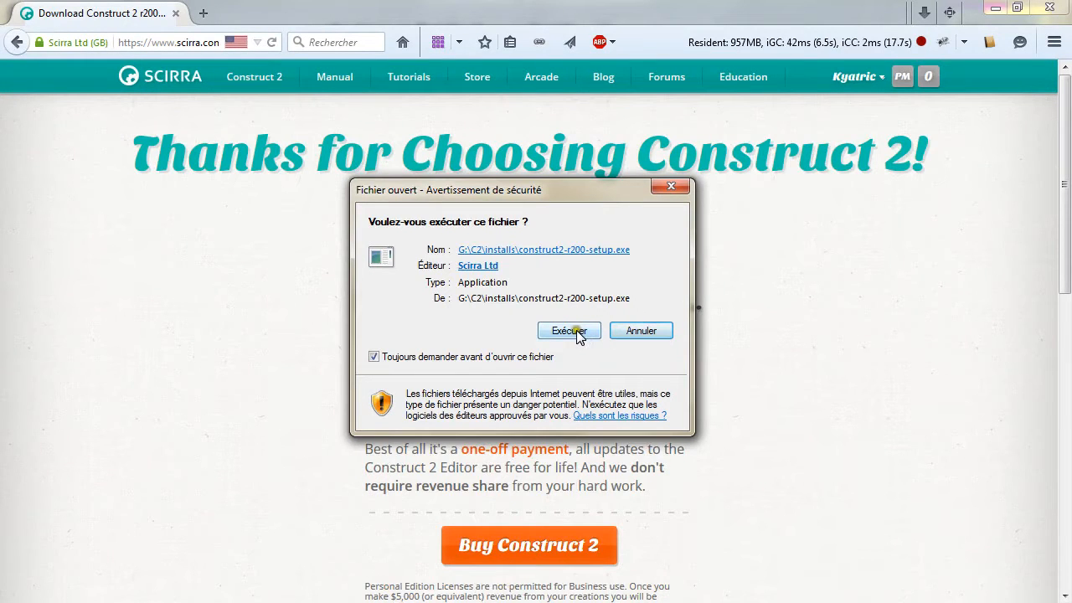
pyautogui.click(570, 330)
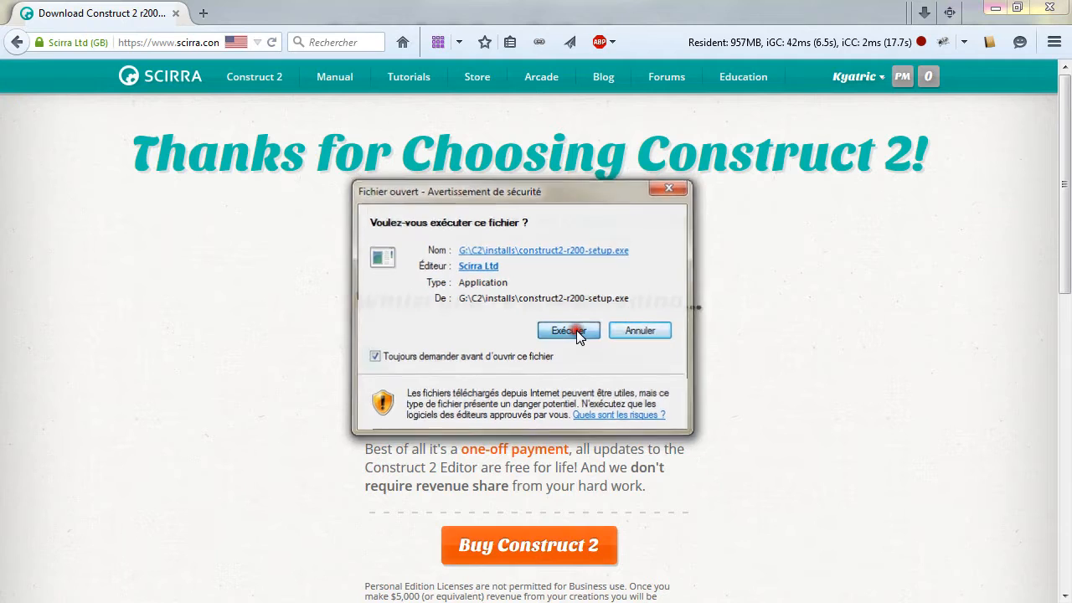
pyautogui.click(568, 330)
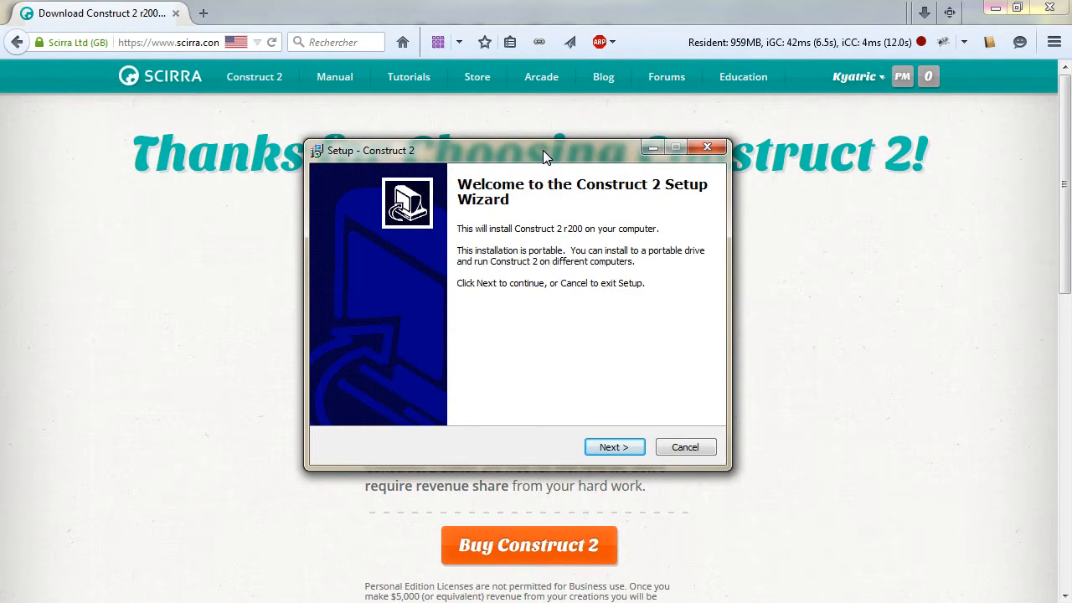
pyautogui.moveTo(556, 303)
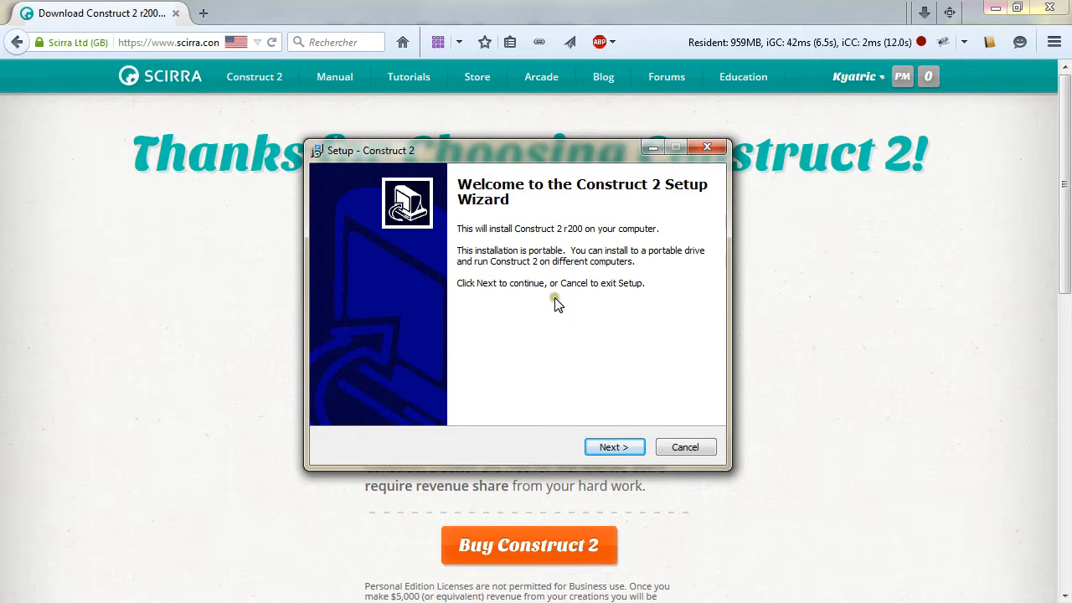
# Step: Accept the license, keep F:\Construct 2\r200 and auto 32/64-bit, untick the desktop icon, reach Ready to Install
pyautogui.click(613, 445)
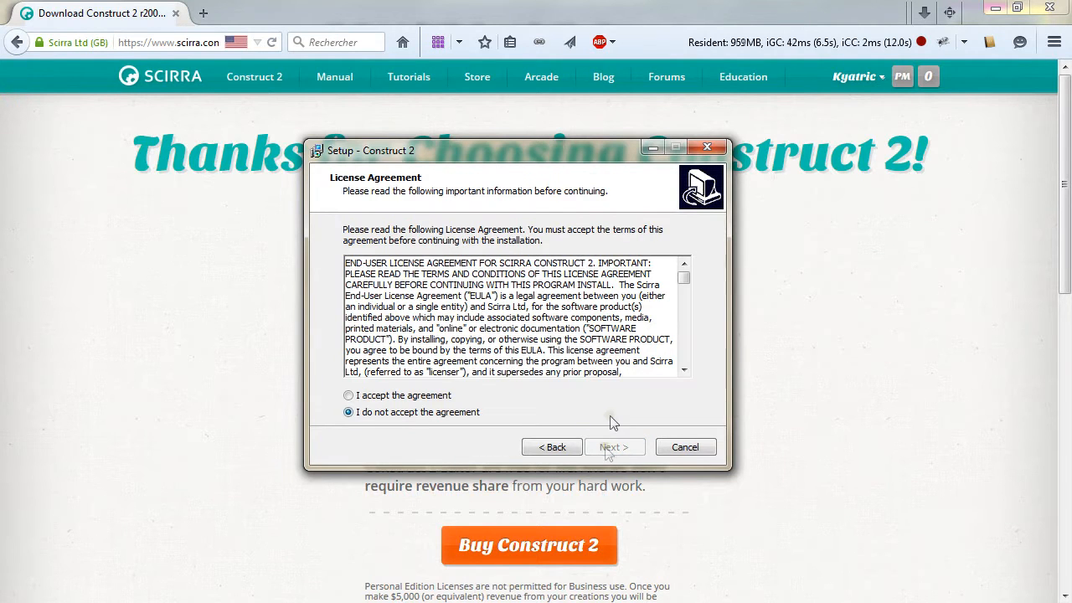
pyautogui.moveTo(420, 421)
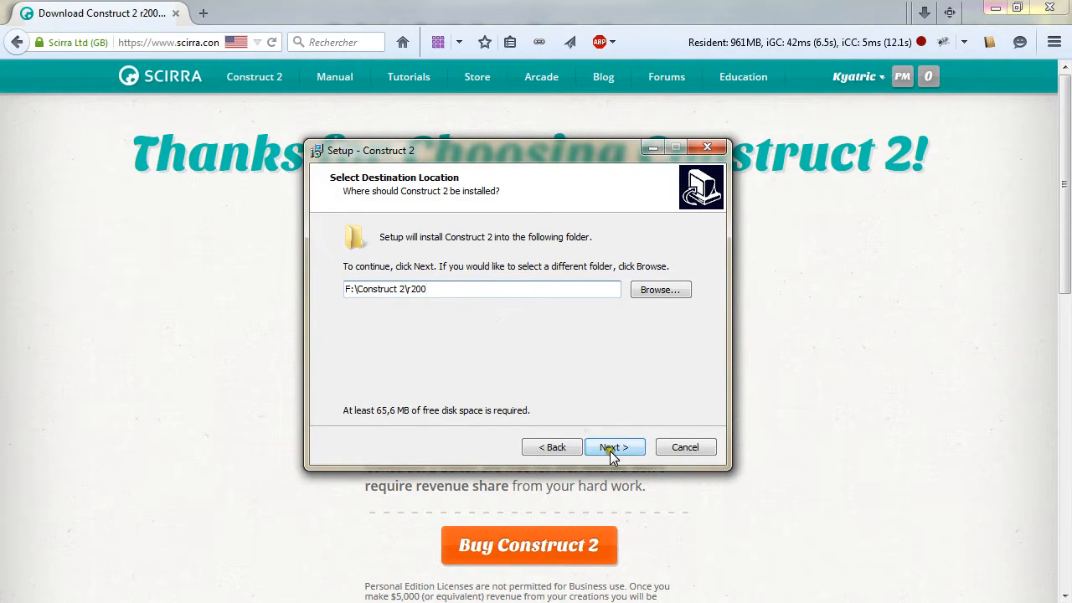
pyautogui.click(612, 445)
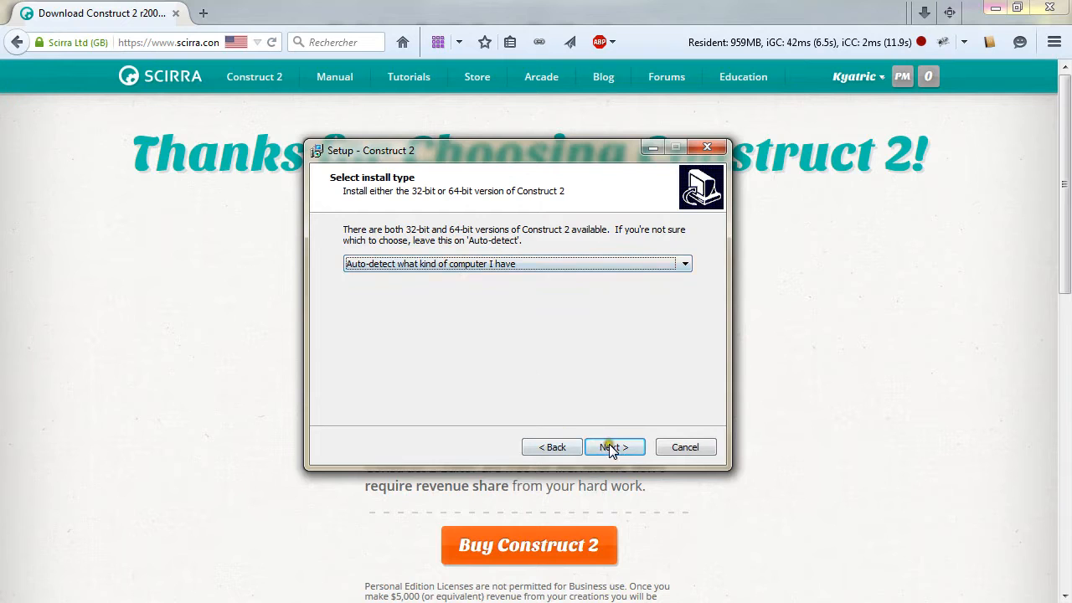
pyautogui.click(613, 445)
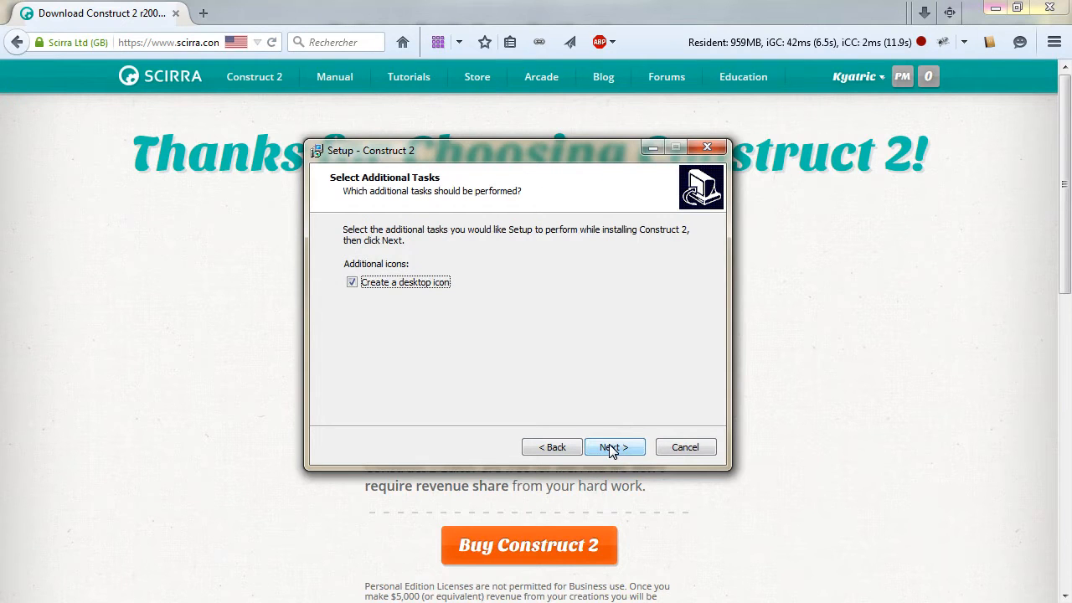
pyautogui.moveTo(402, 282)
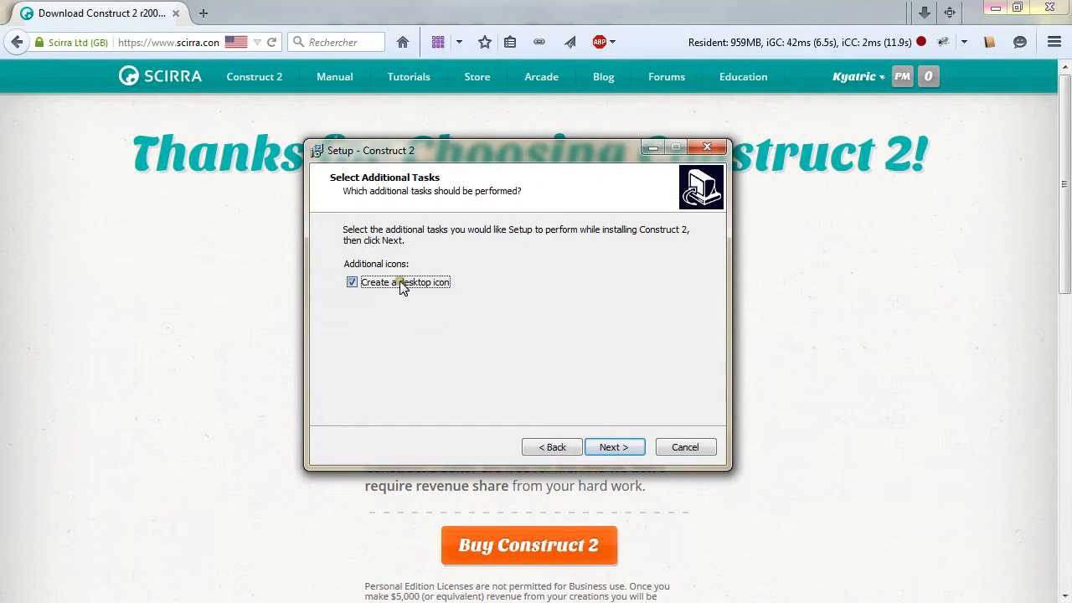
pyautogui.moveTo(613, 445)
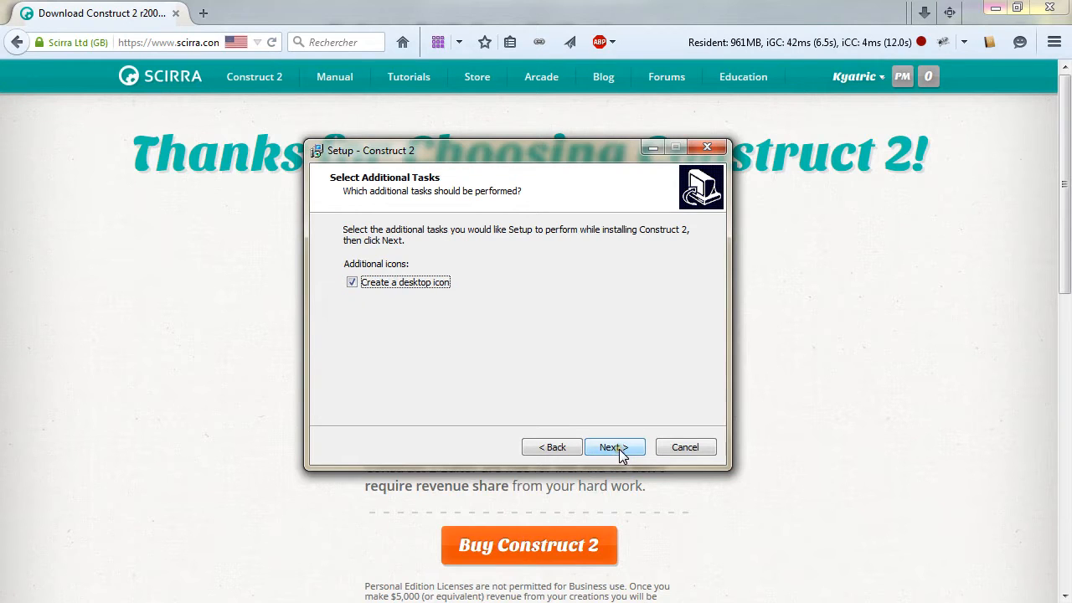
pyautogui.click(352, 281)
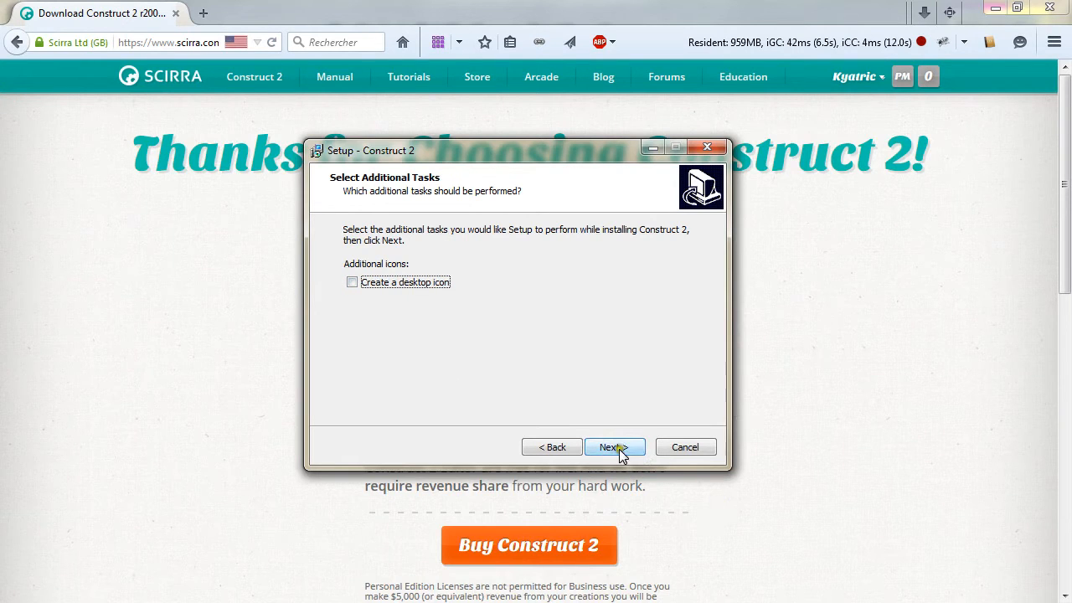
pyautogui.click(614, 445)
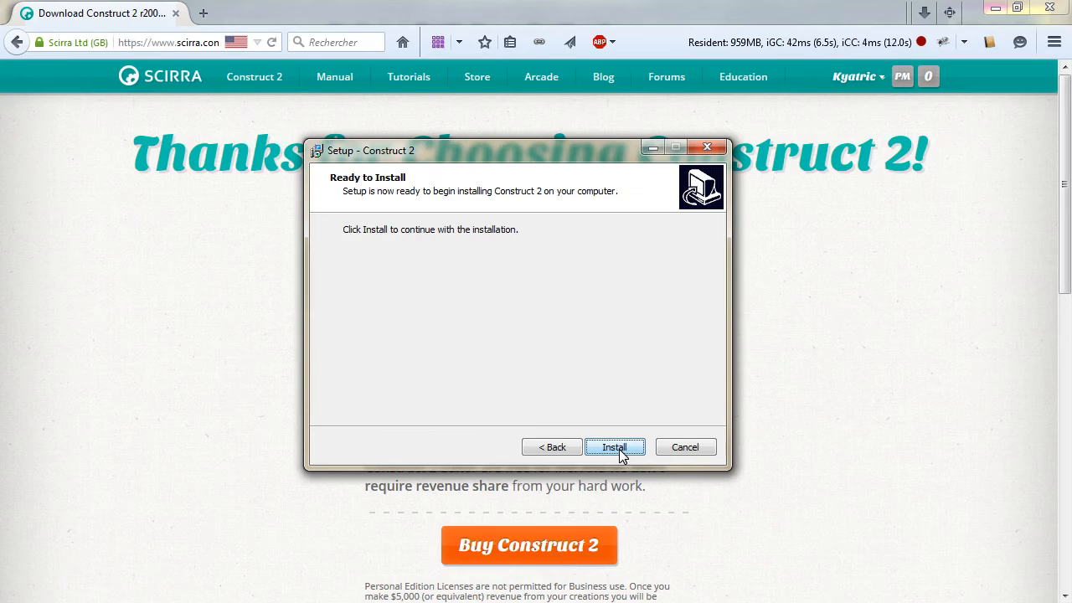
# Step: Install over the old version, keep only 'Check for graphics driver update' ticked, and finish
pyautogui.click(614, 445)
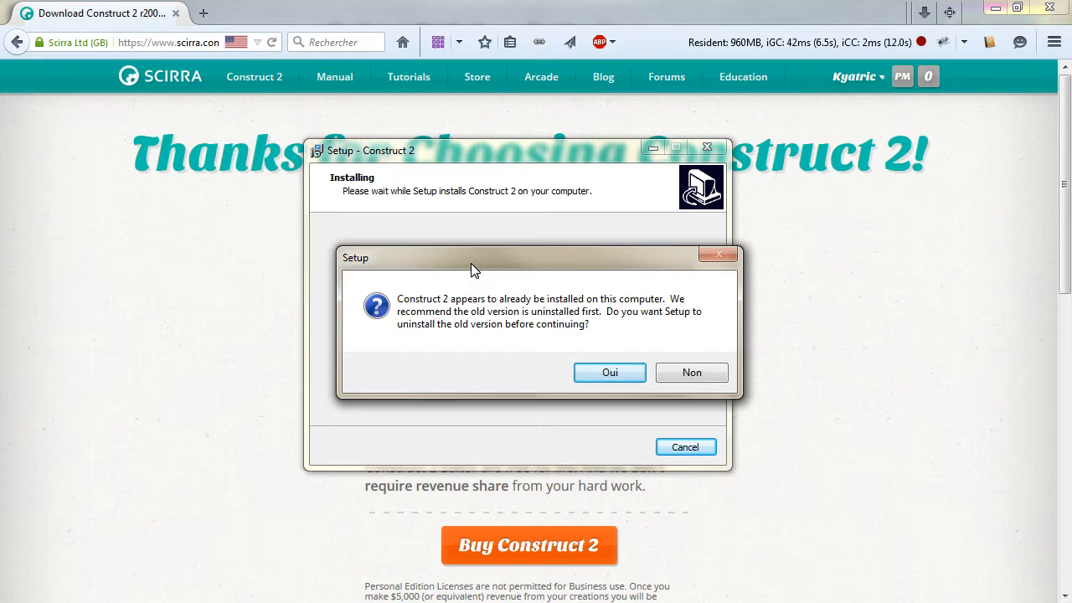
pyautogui.click(691, 371)
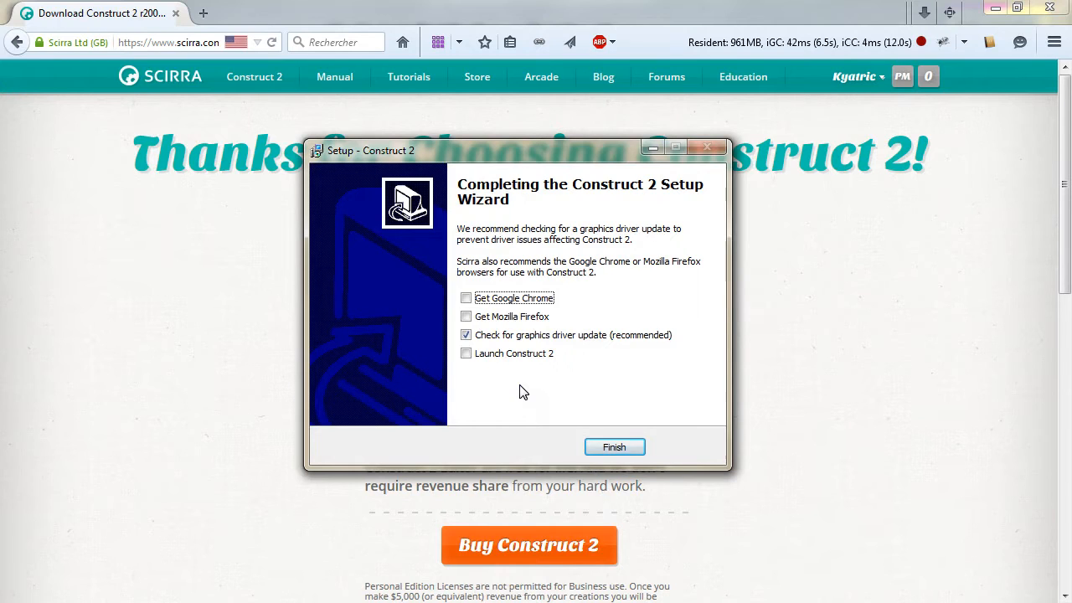
pyautogui.moveTo(516, 298)
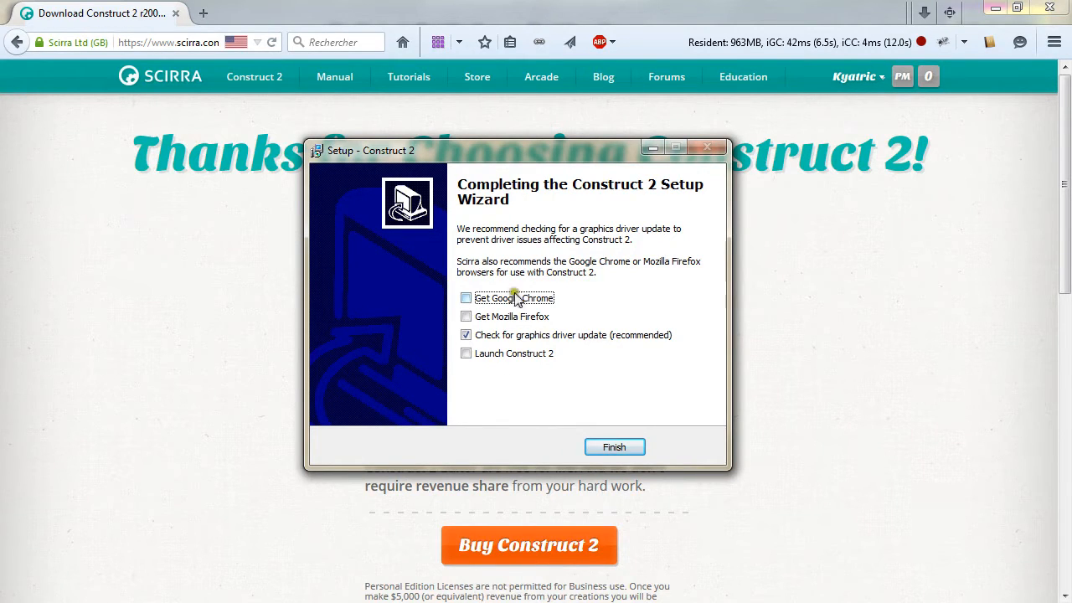
pyautogui.moveTo(556, 310)
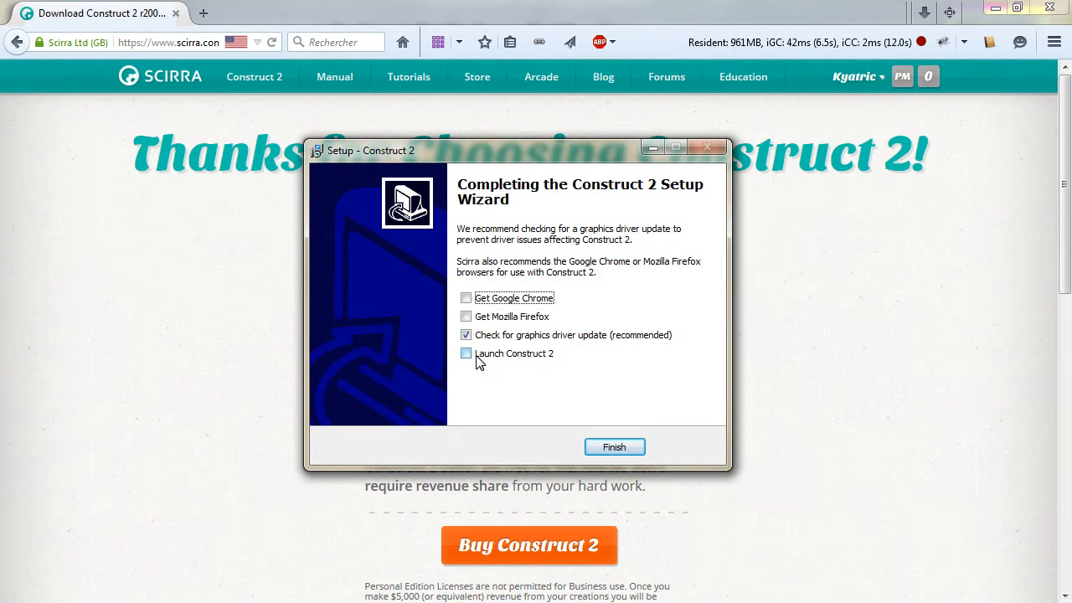
pyautogui.click(465, 352)
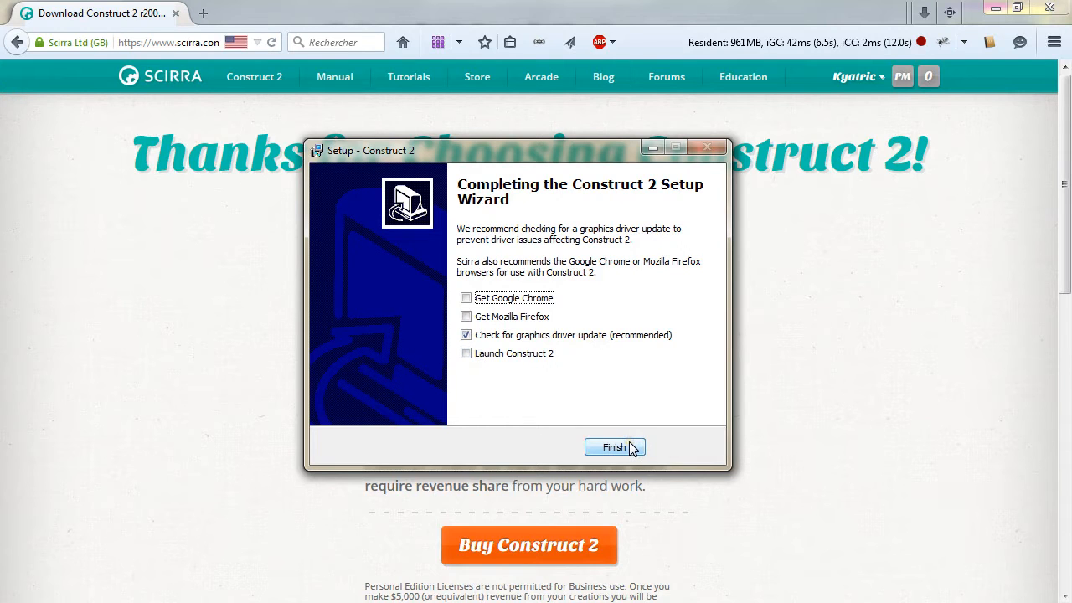
pyautogui.click(613, 445)
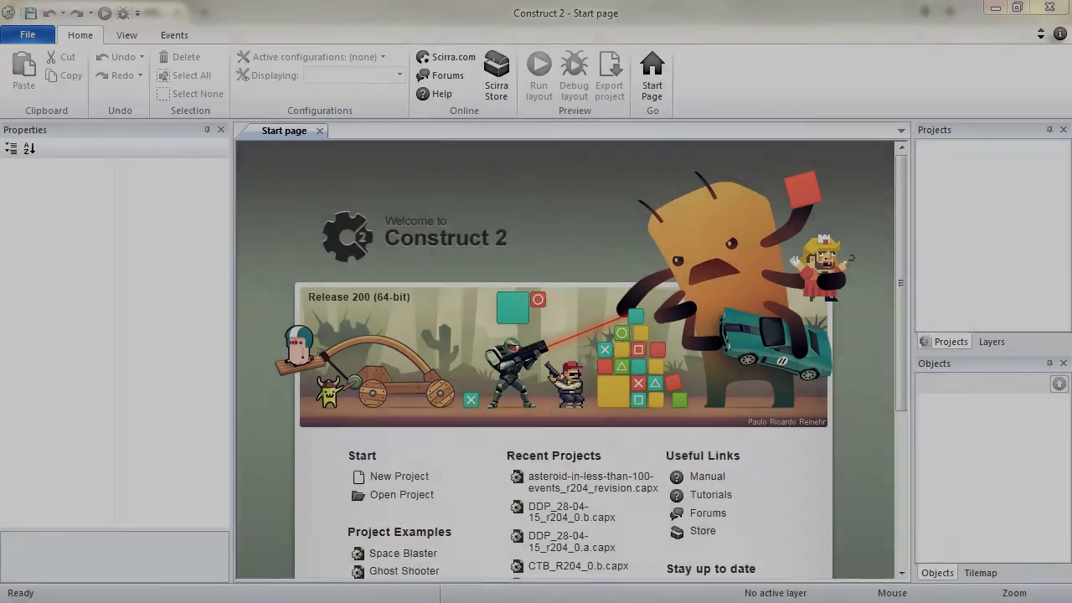
# Step: Open the Space Blaster example and select the Player ship sprite
pyautogui.click(401, 553)
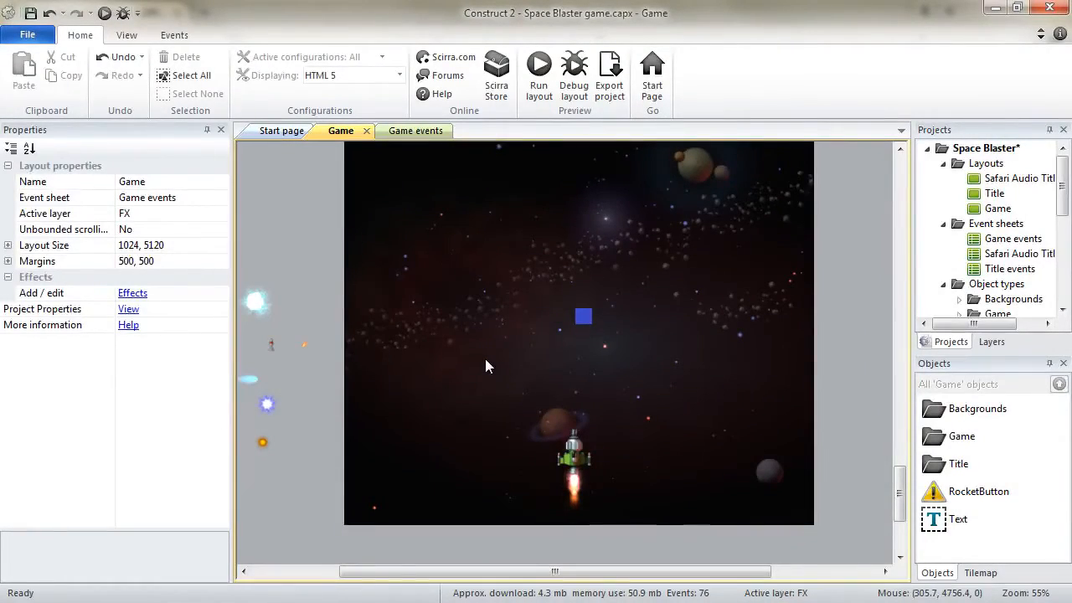
pyautogui.moveTo(539, 277)
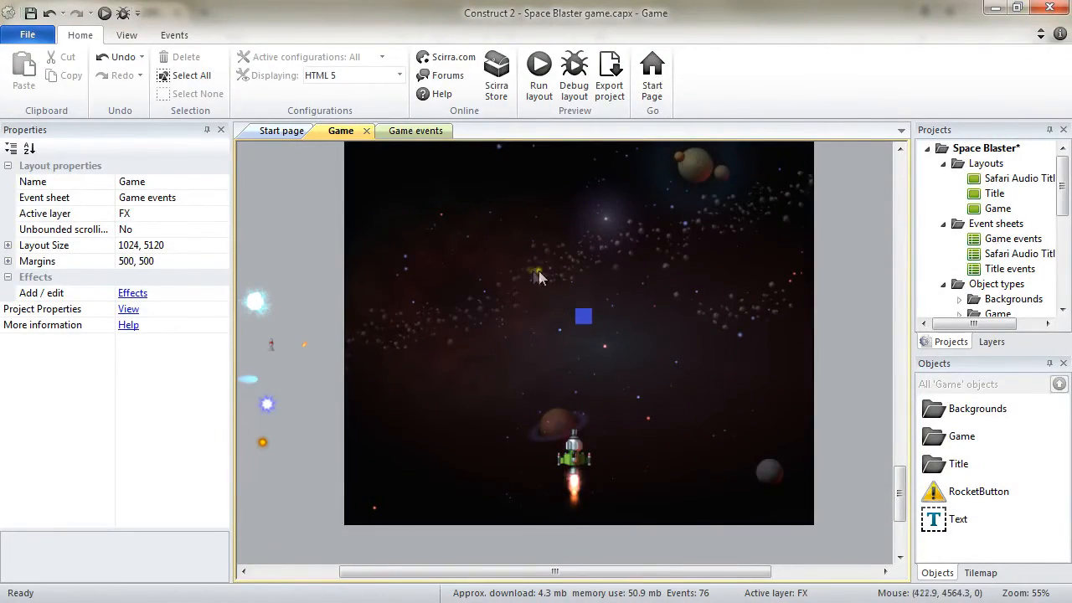
pyautogui.click(574, 452)
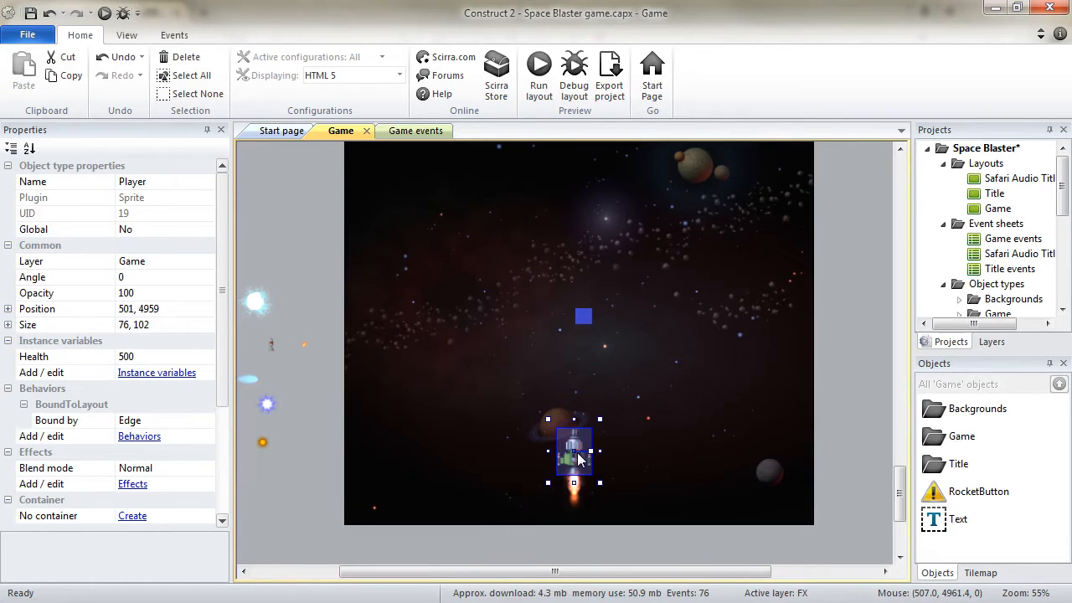
pyautogui.moveTo(579, 459)
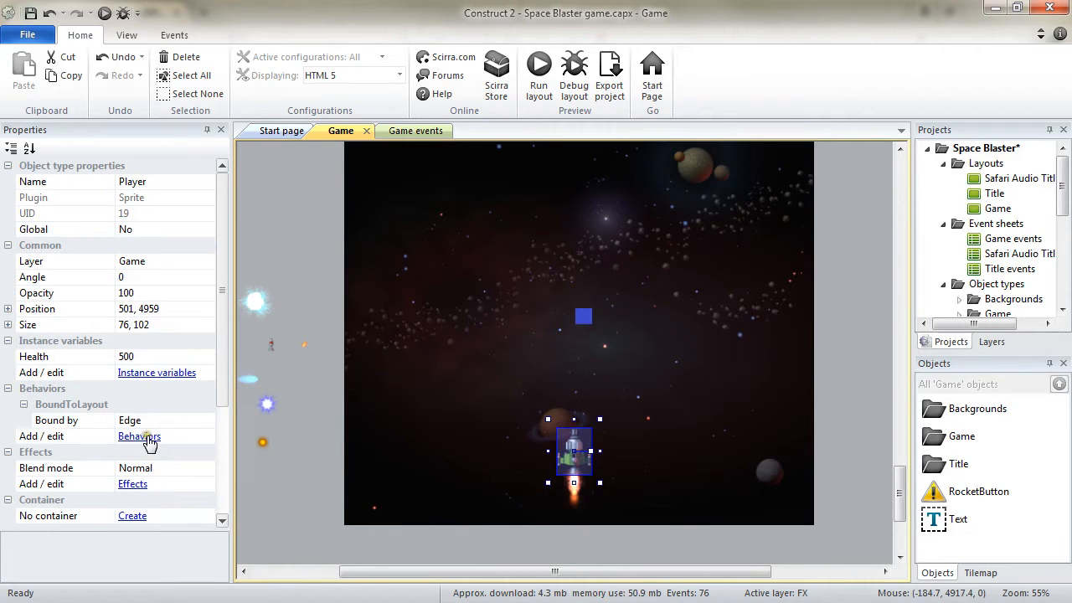
# Step: Review the Player's BoundToLayout and ScrollTo behaviors, then show the event sheet
pyautogui.click(139, 435)
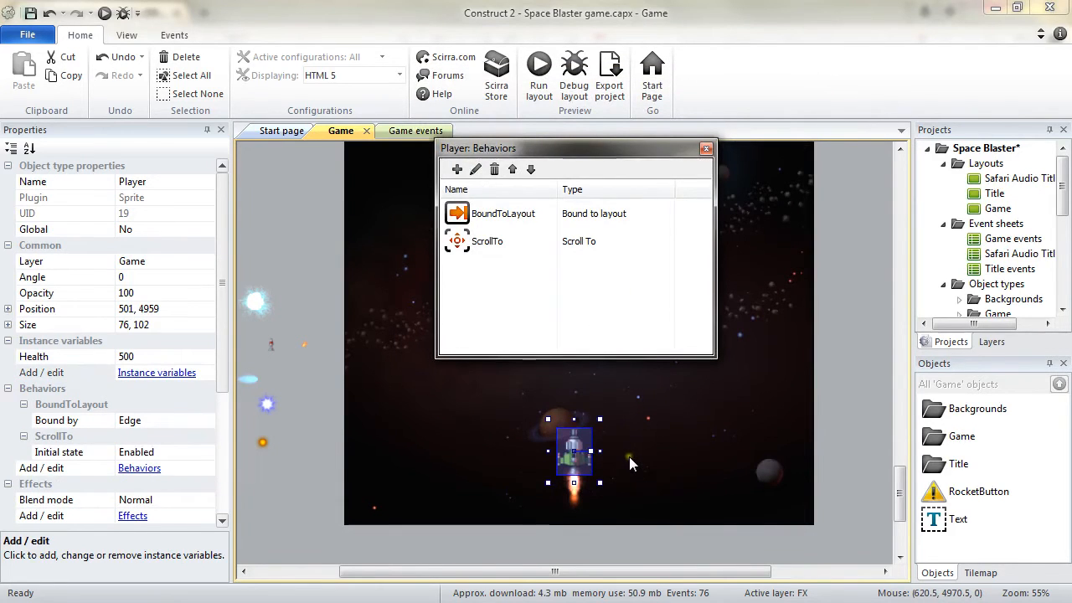
pyautogui.click(706, 147)
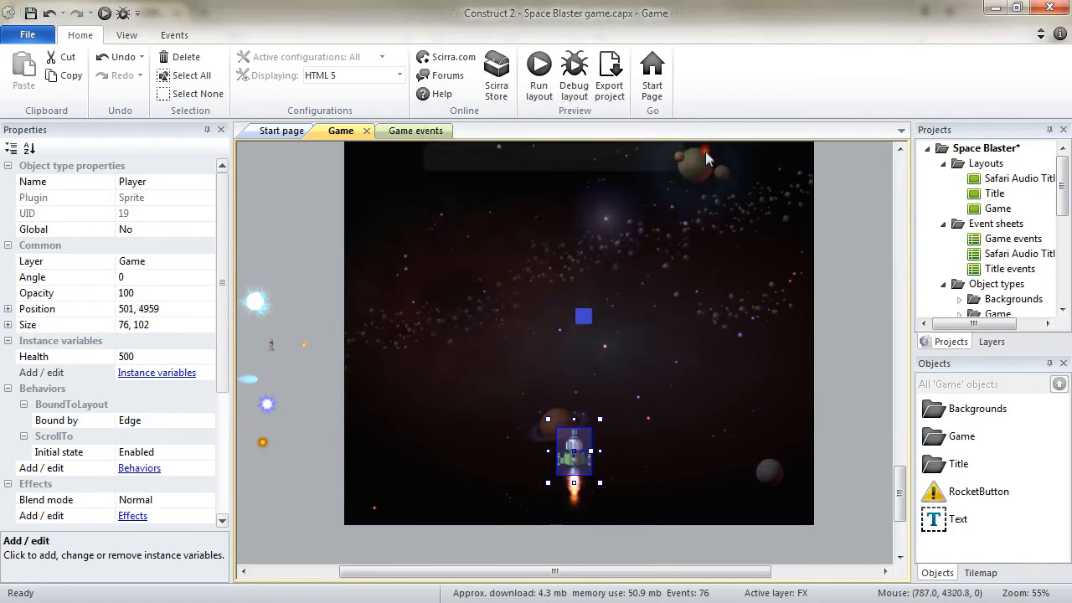
pyautogui.click(400, 131)
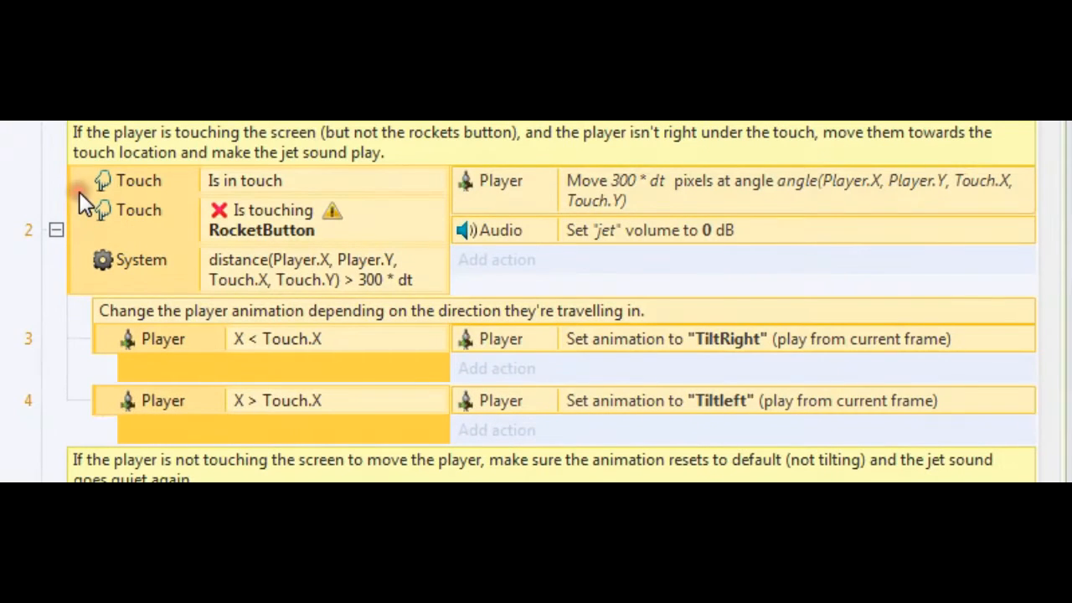
pyautogui.moveTo(84, 201)
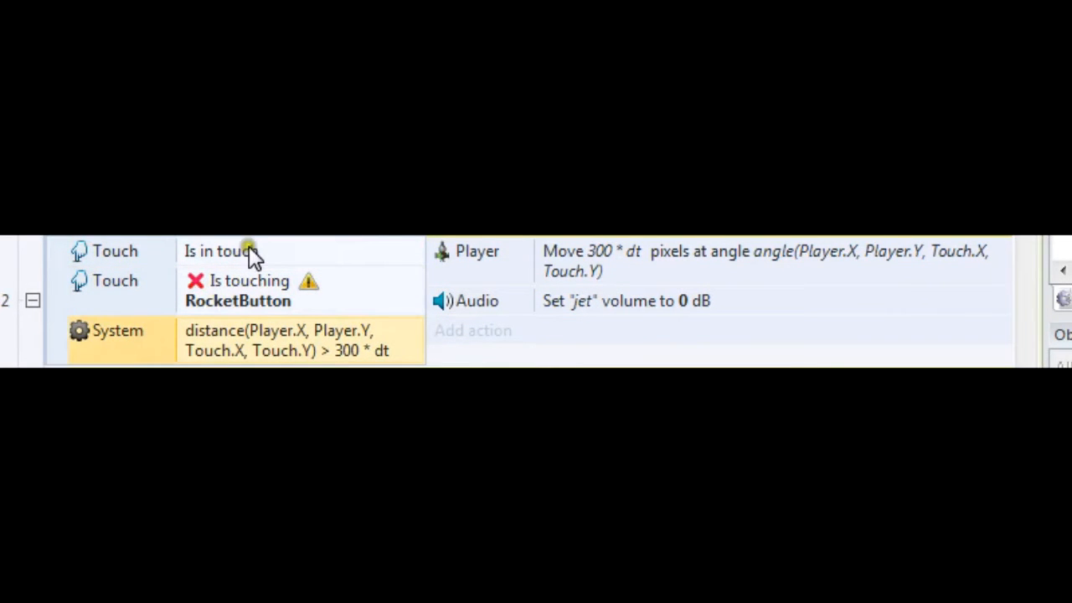
pyautogui.moveTo(596, 276)
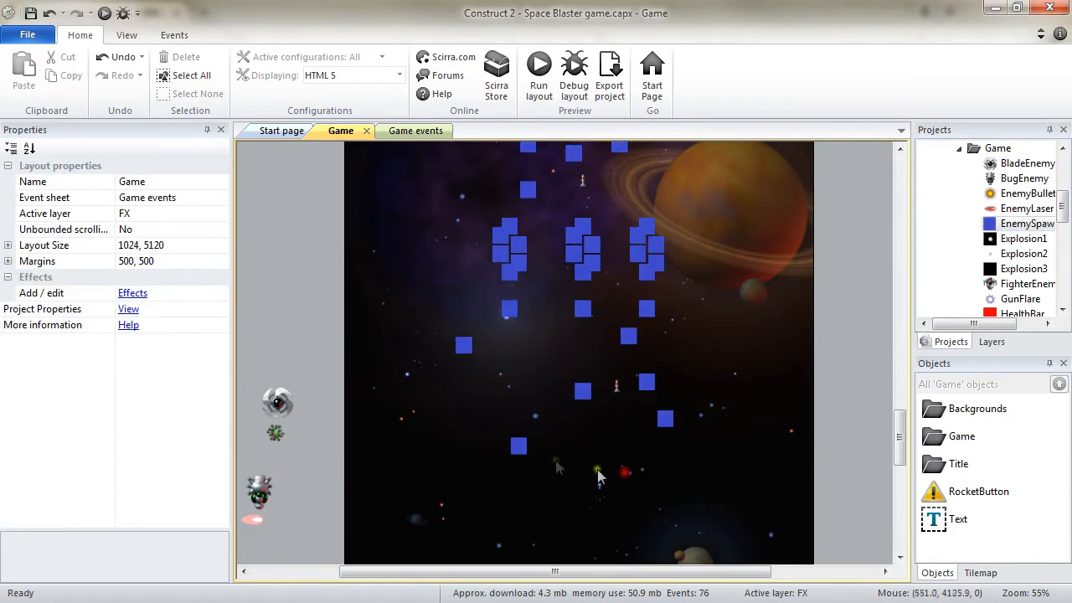
# Step: Review the Game events sheet's enemy laser and scrolling events, then return to the Game layout
pyautogui.click(583, 392)
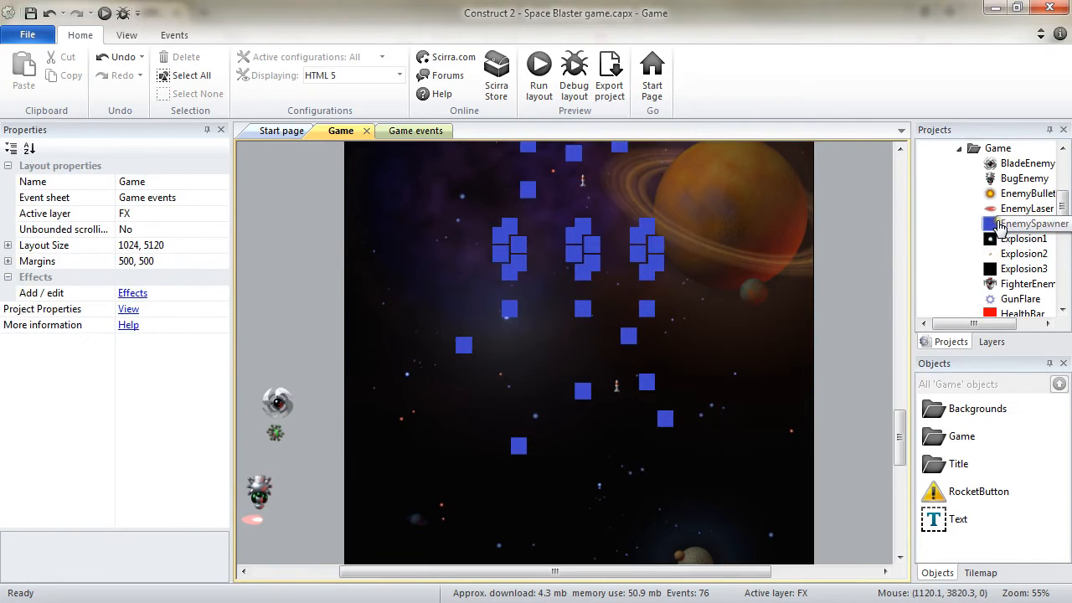
pyautogui.click(403, 130)
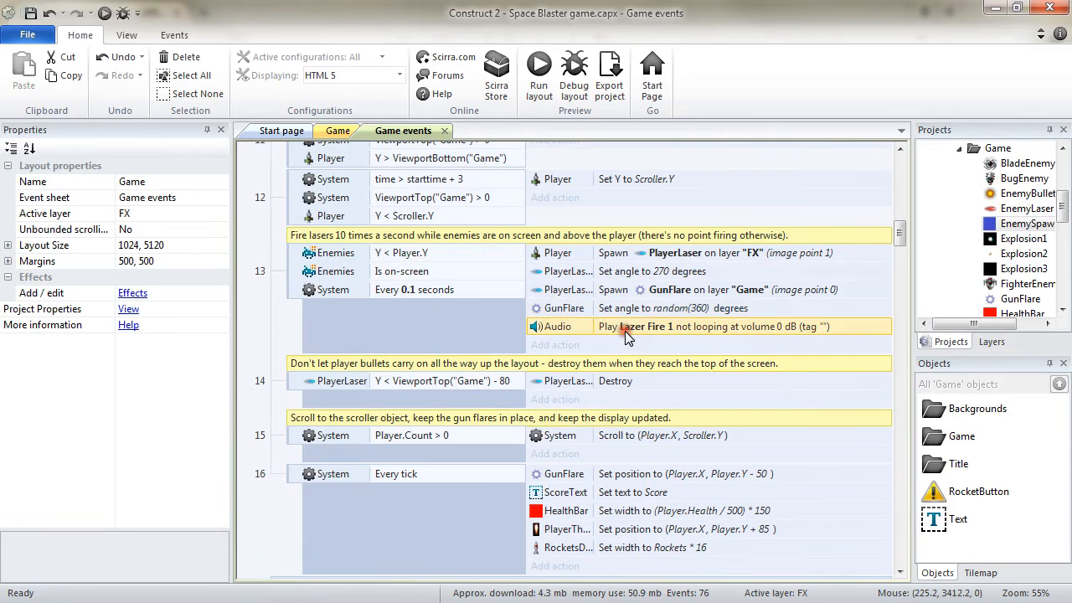
pyautogui.click(340, 131)
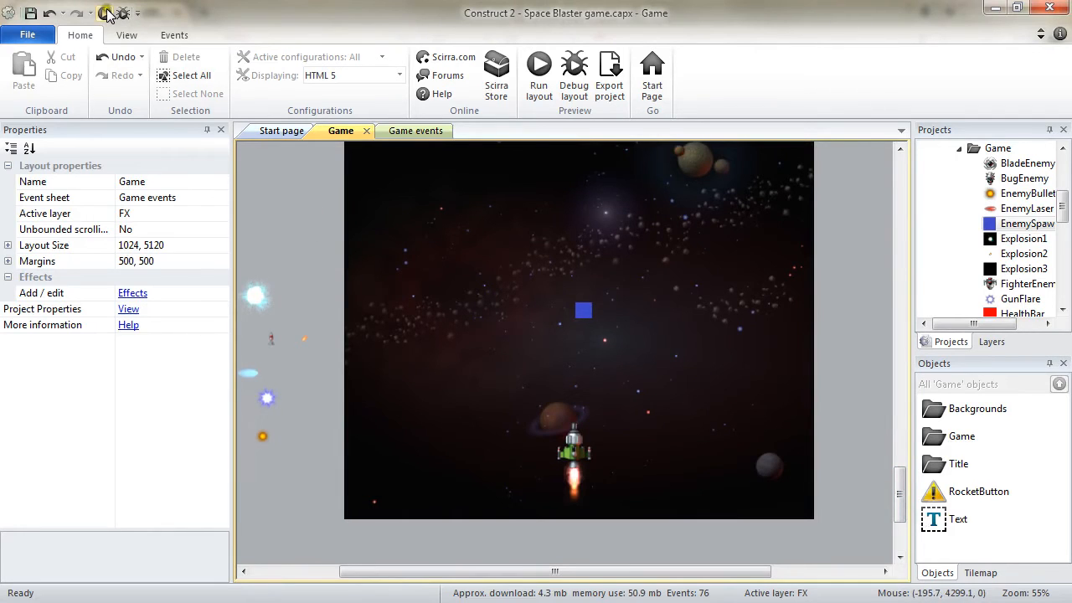
pyautogui.moveTo(107, 13)
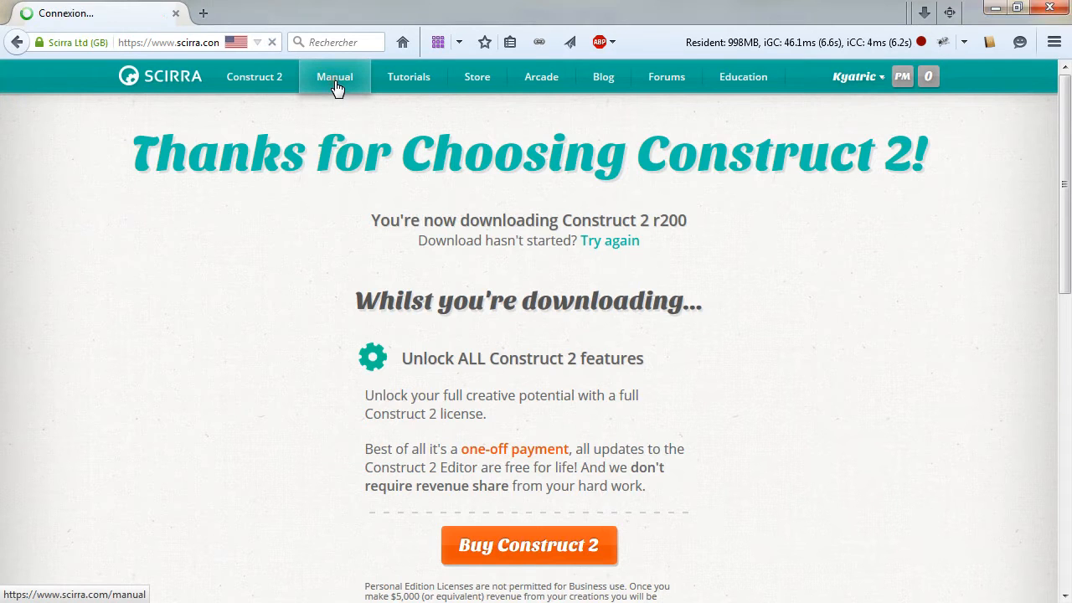
# Step: Open the Construct 2 manual and expand its Overview and Interface sections
pyautogui.click(335, 77)
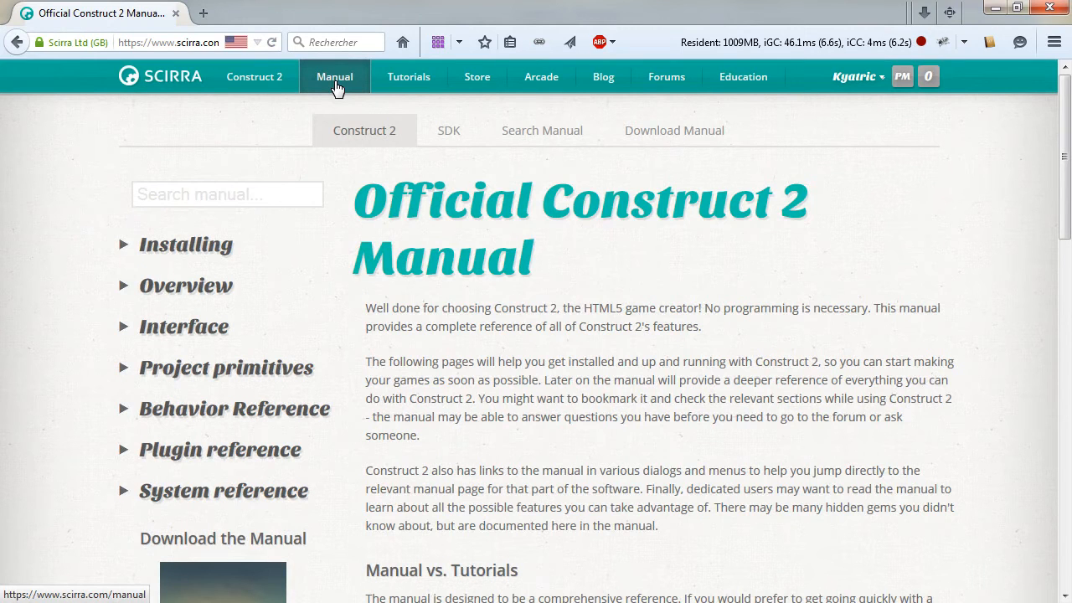
pyautogui.moveTo(188, 298)
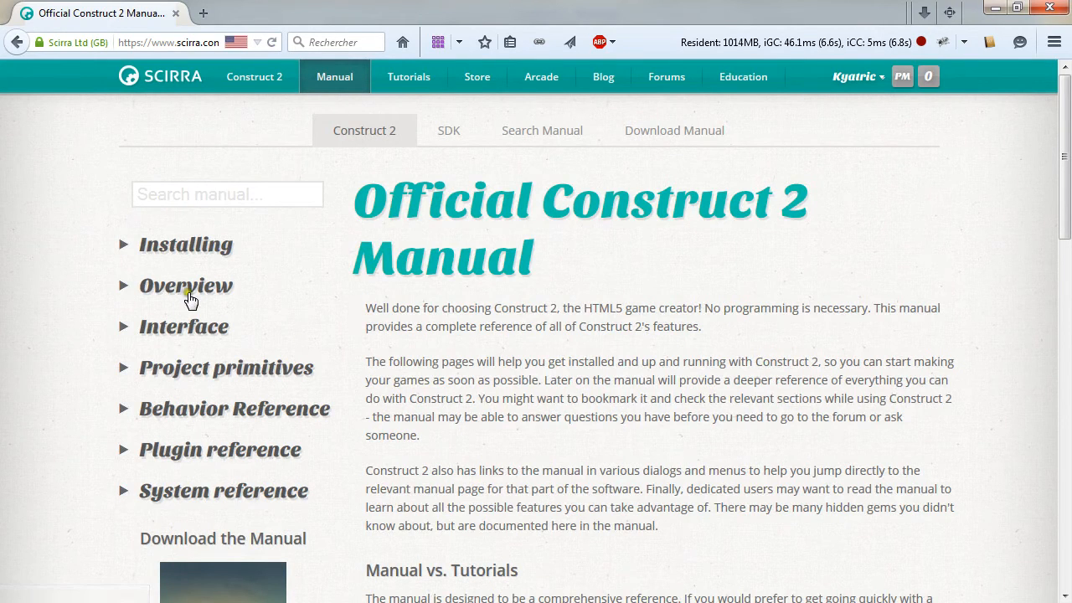
pyautogui.click(186, 285)
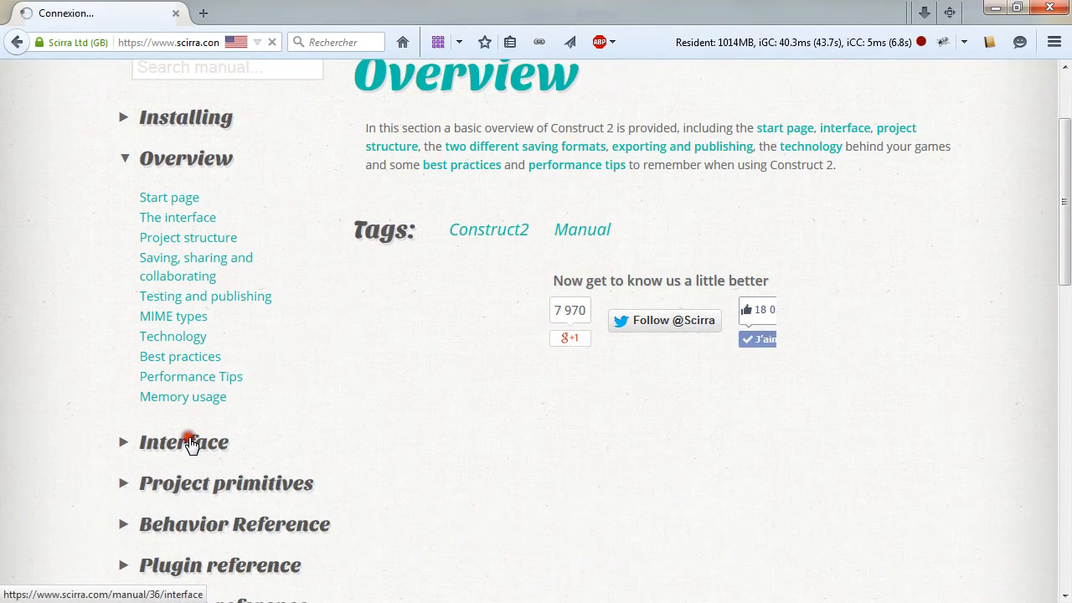
pyautogui.click(182, 442)
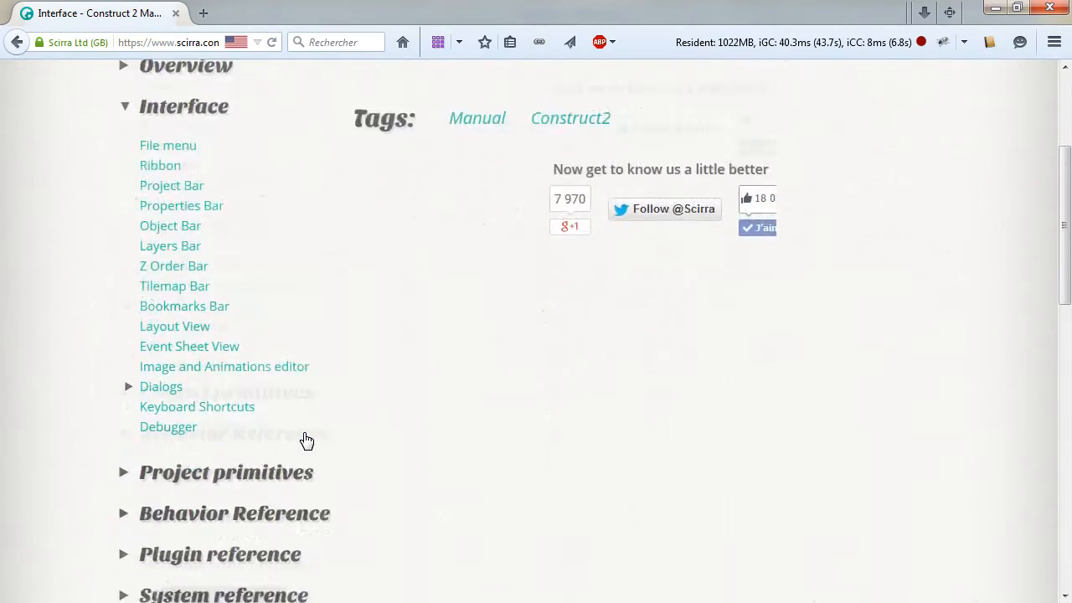
pyautogui.scroll(-3)
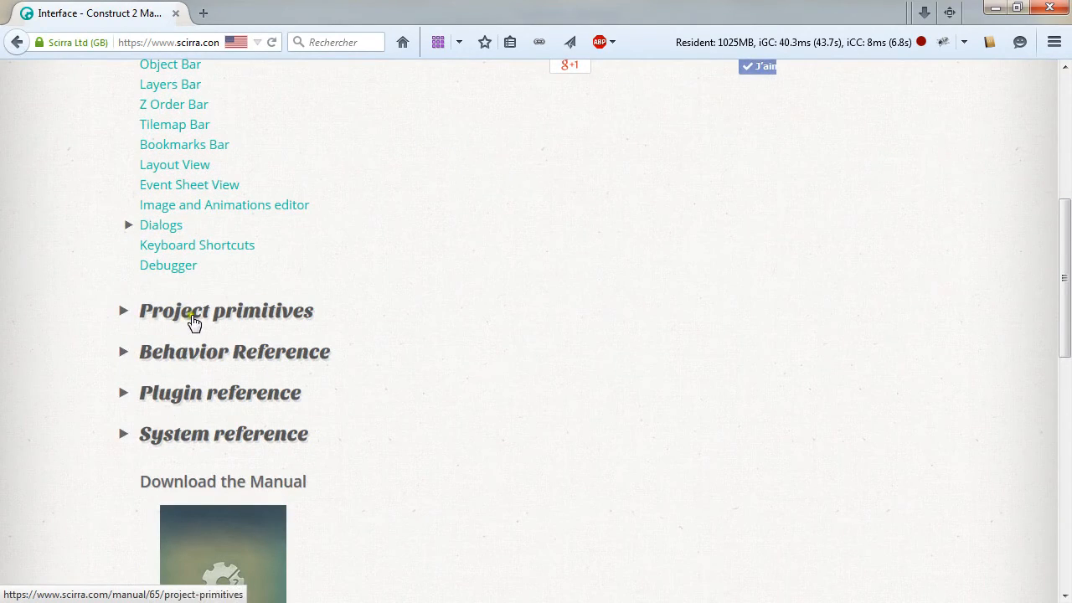
# Step: Browse the Behavior reference and land on the System object reference page
pyautogui.click(226, 309)
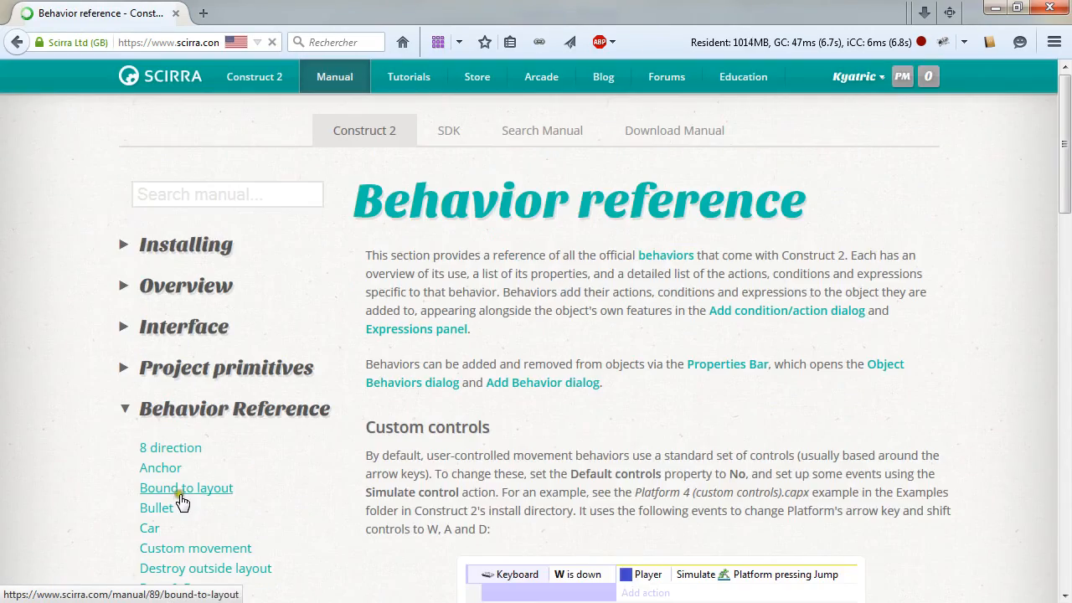
pyautogui.scroll(-3)
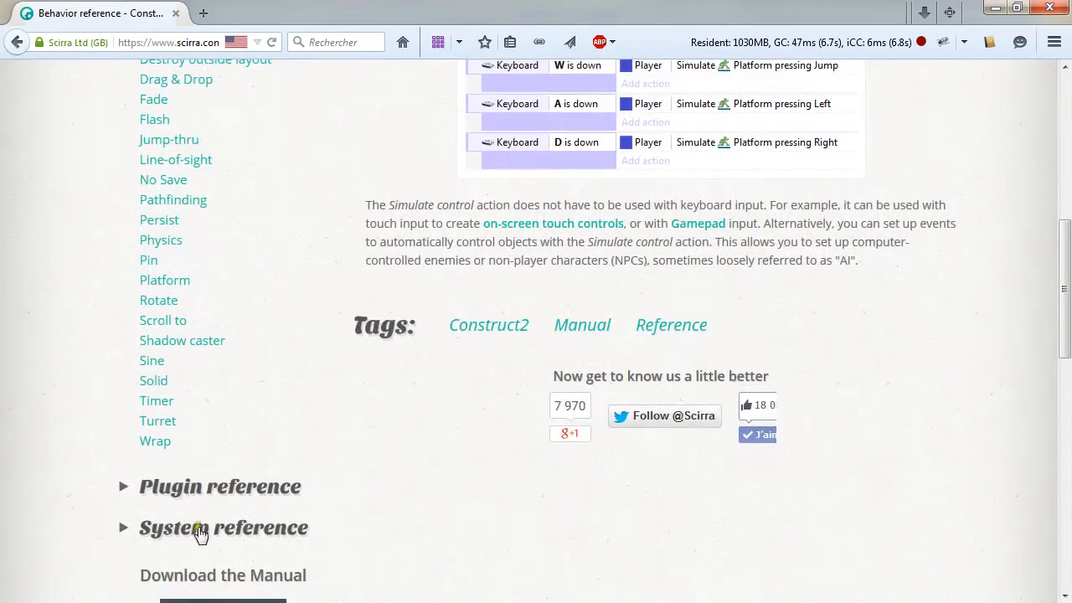
pyautogui.click(225, 525)
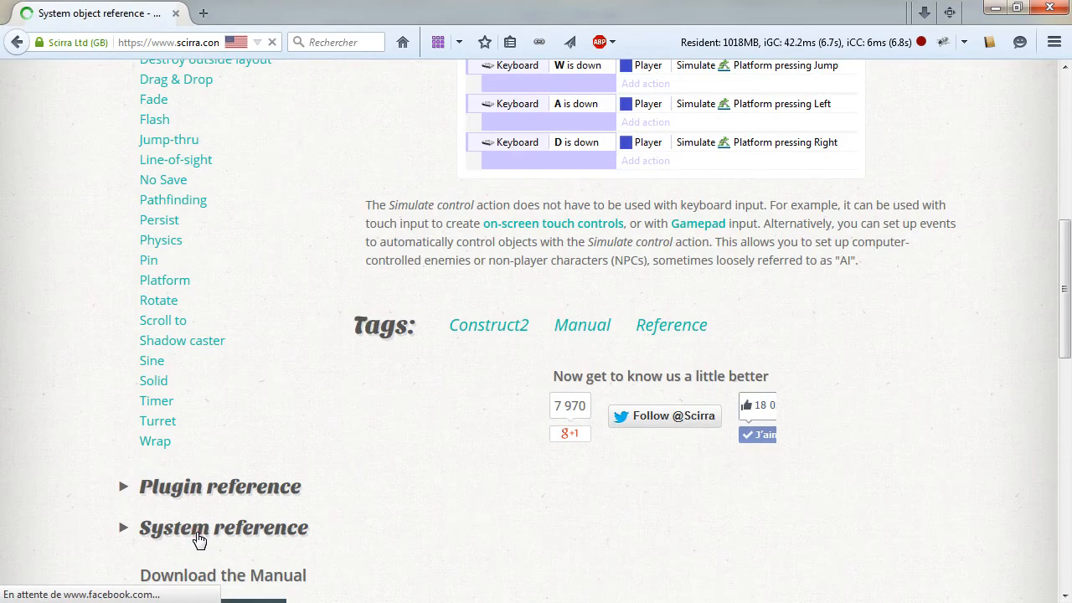
pyautogui.click(224, 525)
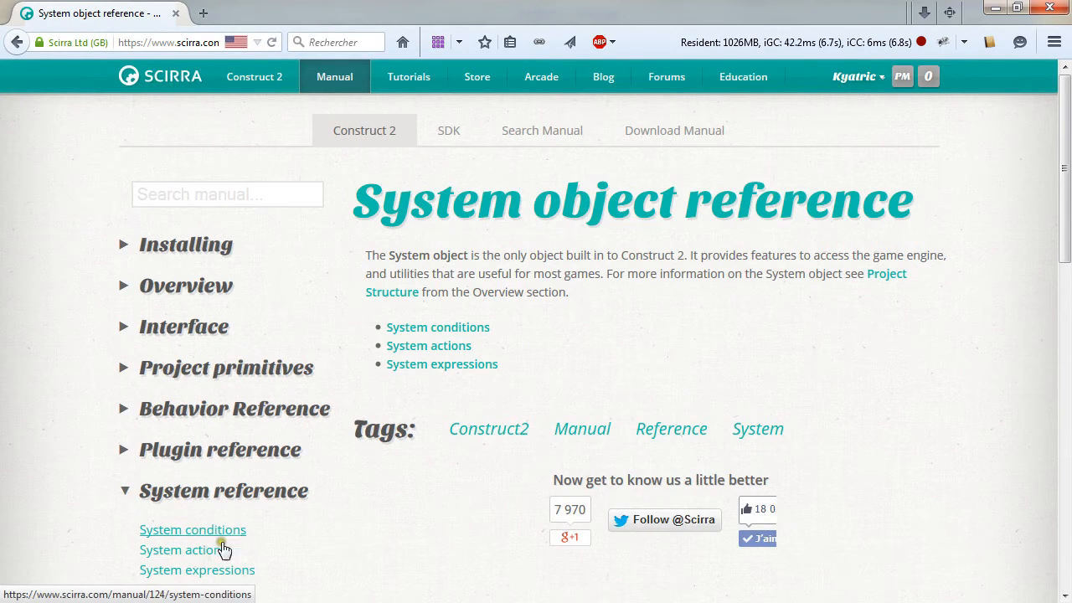
pyautogui.moveTo(278, 556)
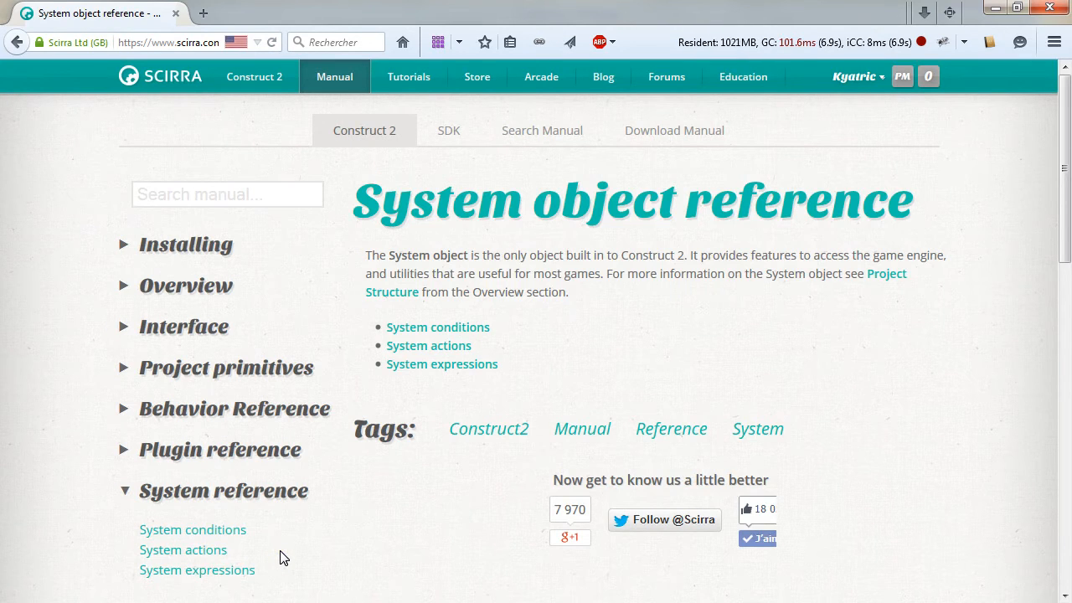
pyautogui.moveTo(331, 234)
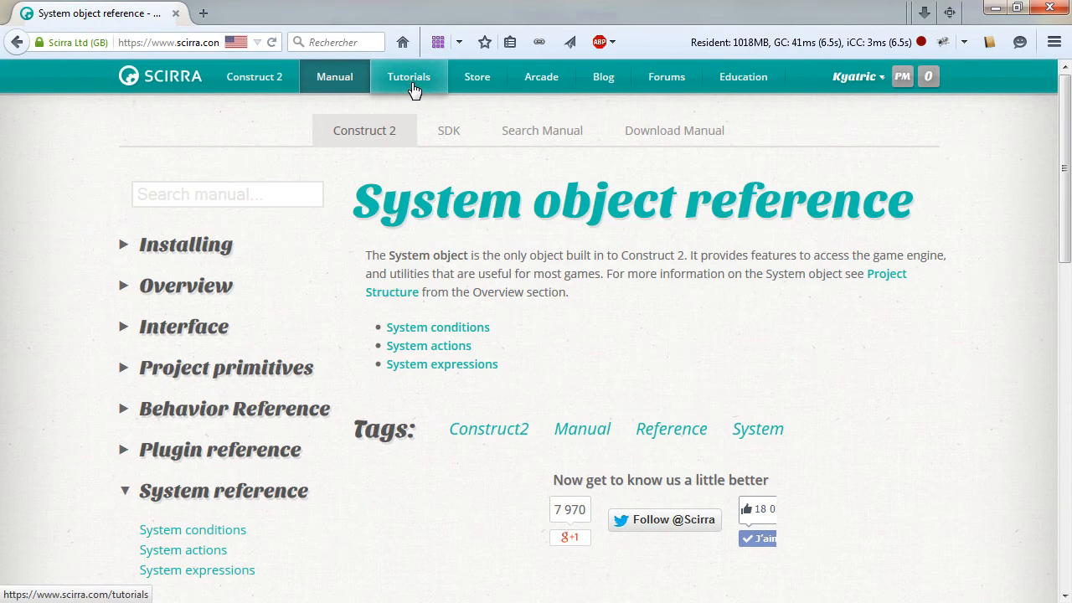
# Step: Go to Top Tutorials, open the Beginner's guide and reach the C2 Academy YouTube playlist
pyautogui.click(409, 77)
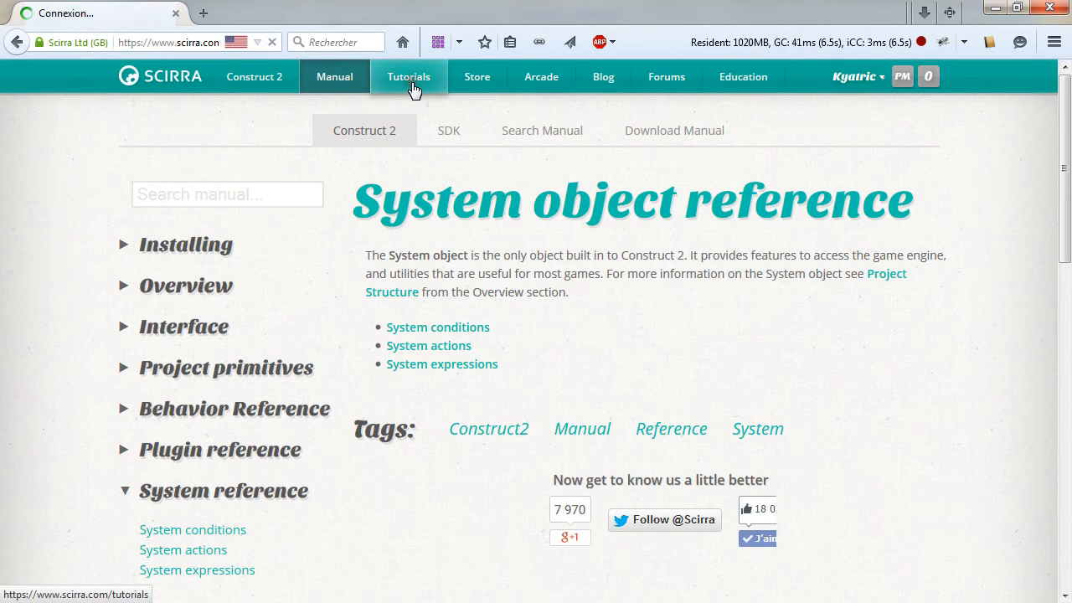
pyautogui.click(408, 77)
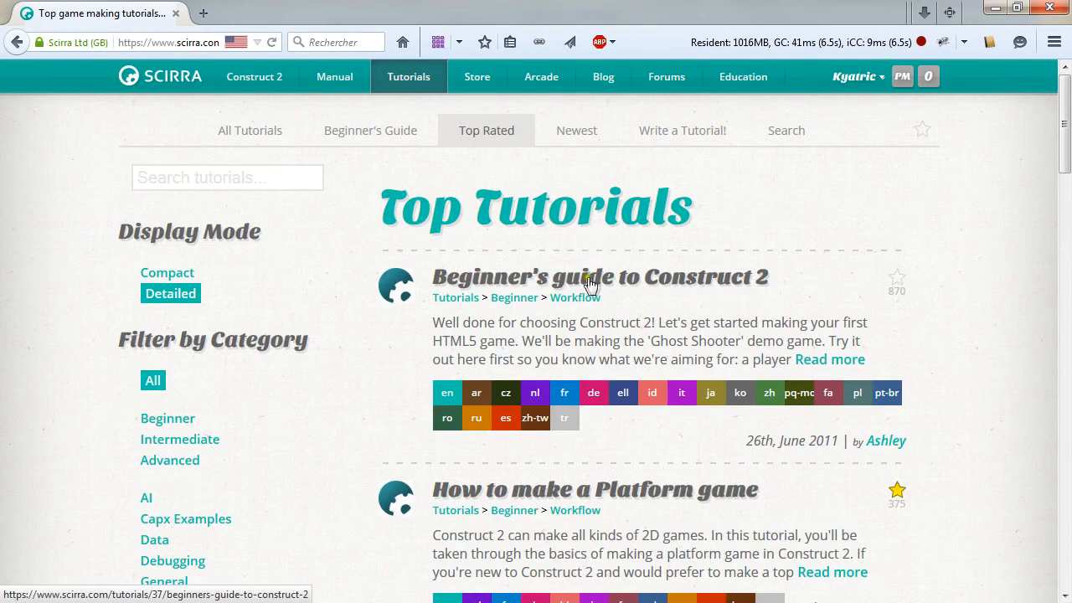
pyautogui.moveTo(425, 87)
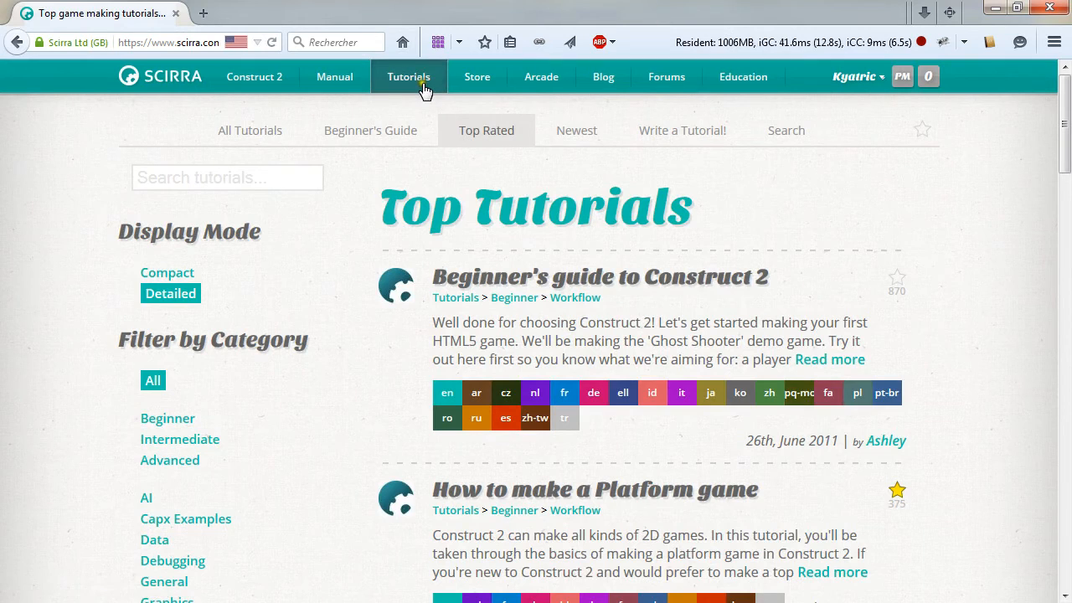
pyautogui.moveTo(618, 279)
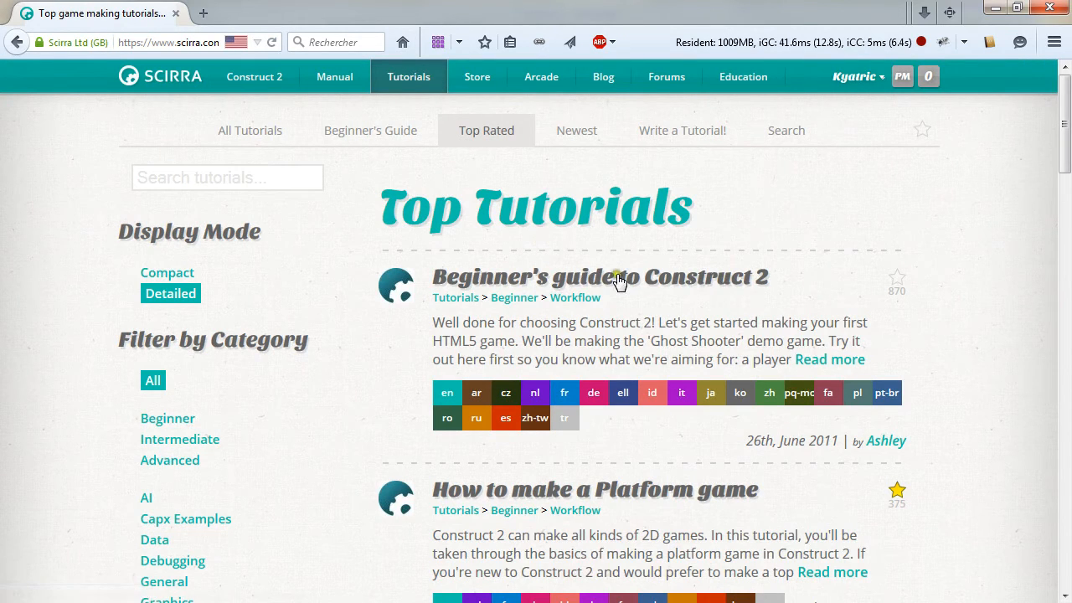
pyautogui.moveTo(620, 277)
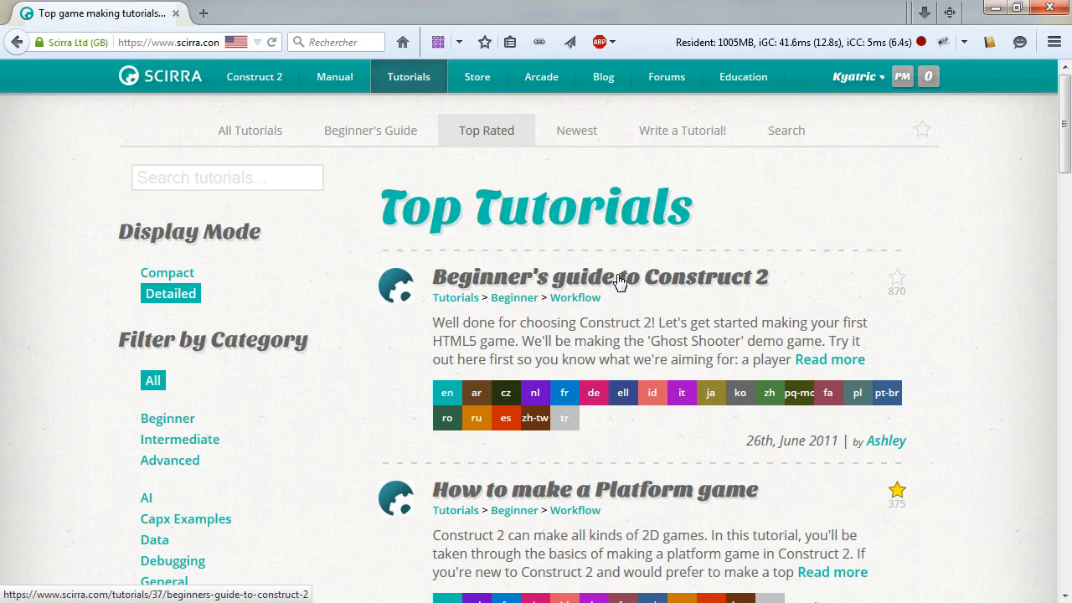
pyautogui.click(598, 276)
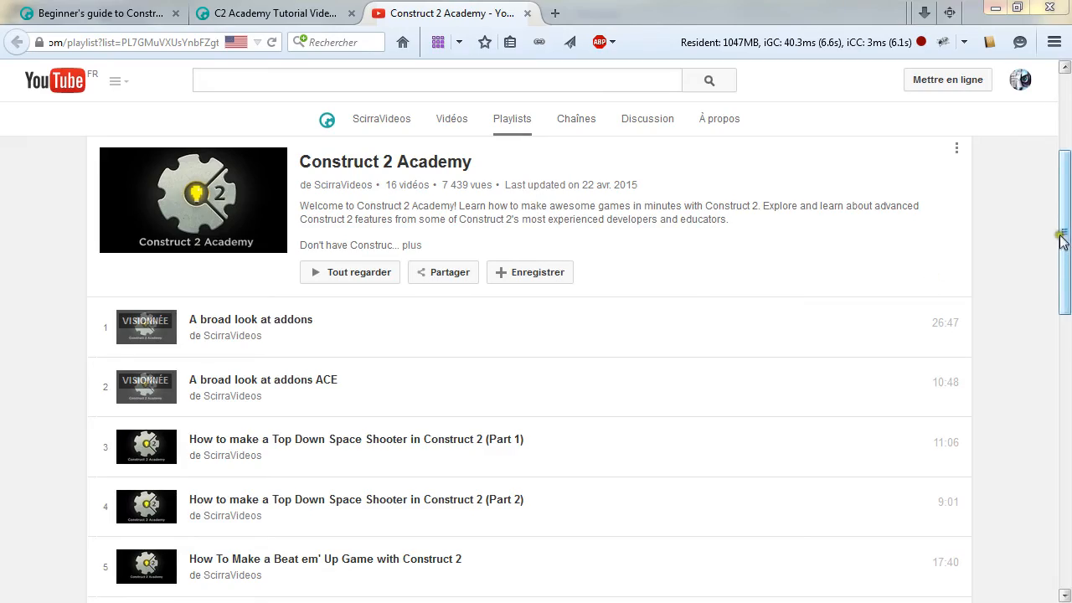
pyautogui.scroll(-3)
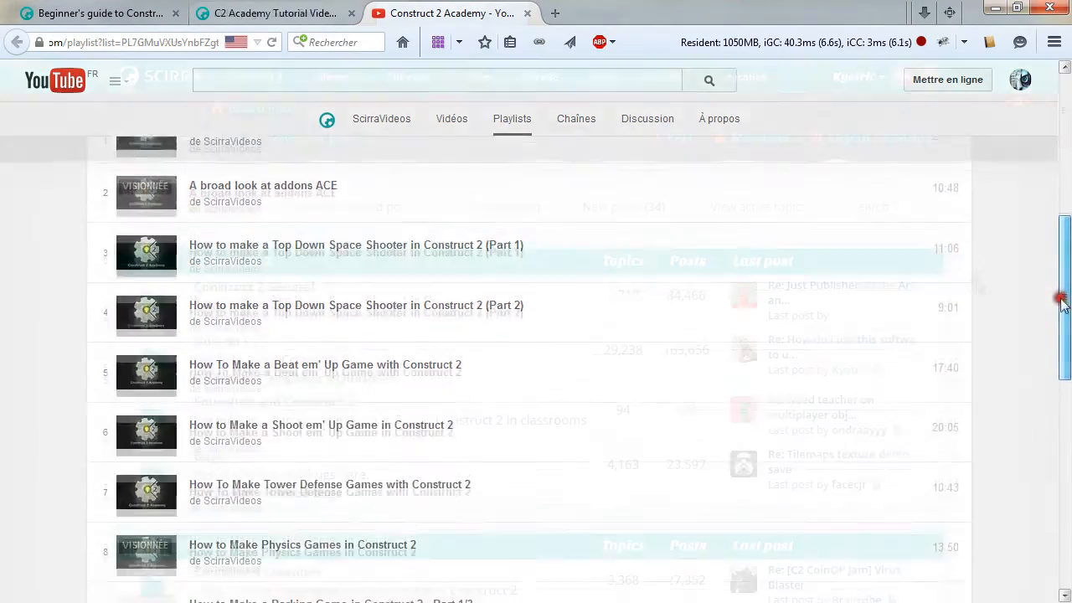
# Step: Open the Scirra Forums index and enter the 'How do I....?' forum
pyautogui.click(276, 14)
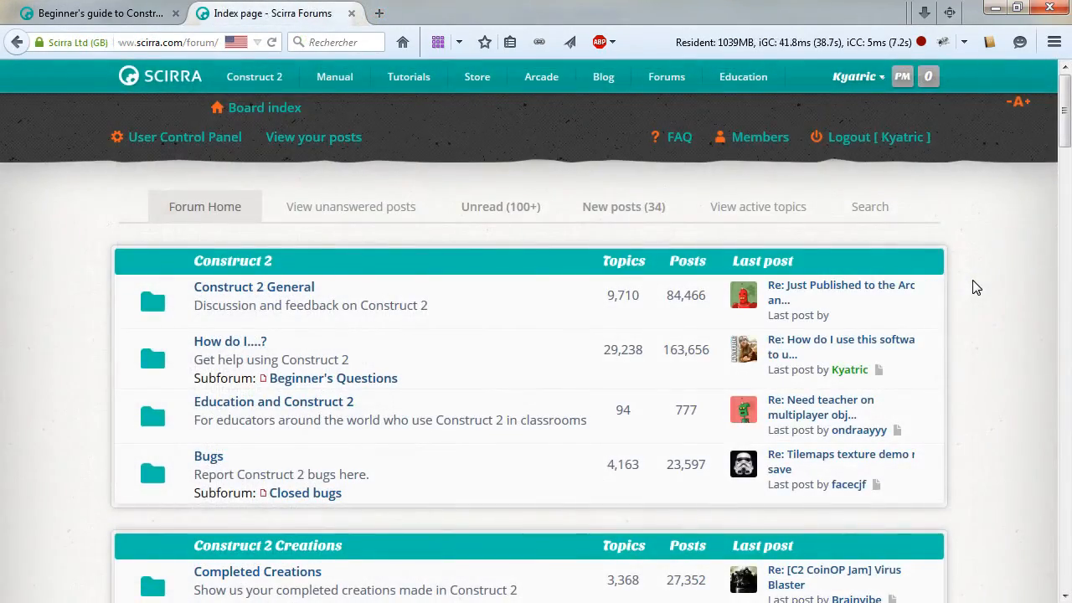
pyautogui.moveTo(97, 264)
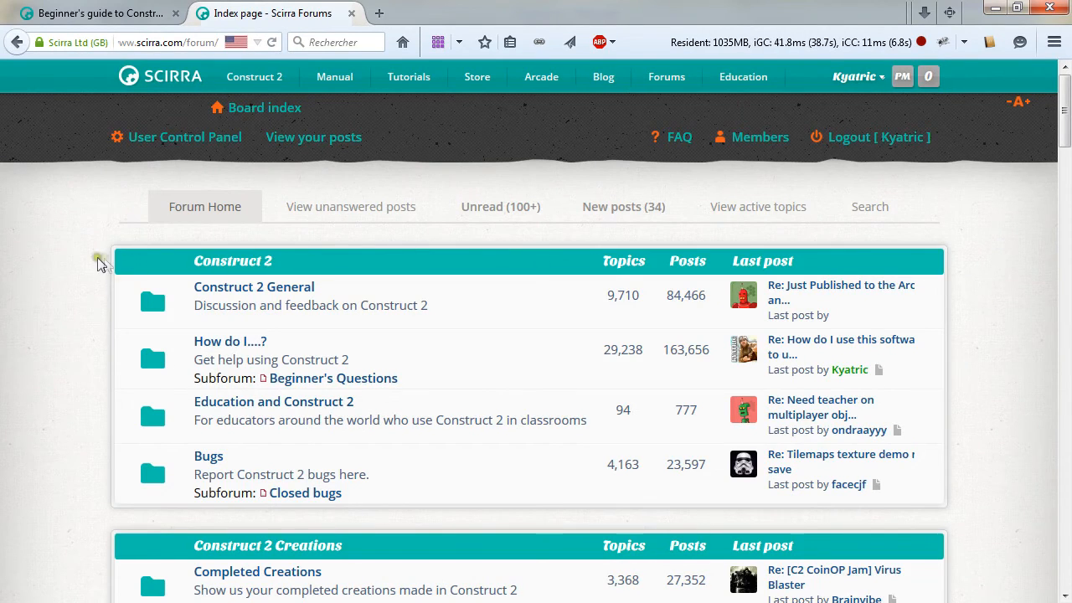
pyautogui.moveTo(47, 236)
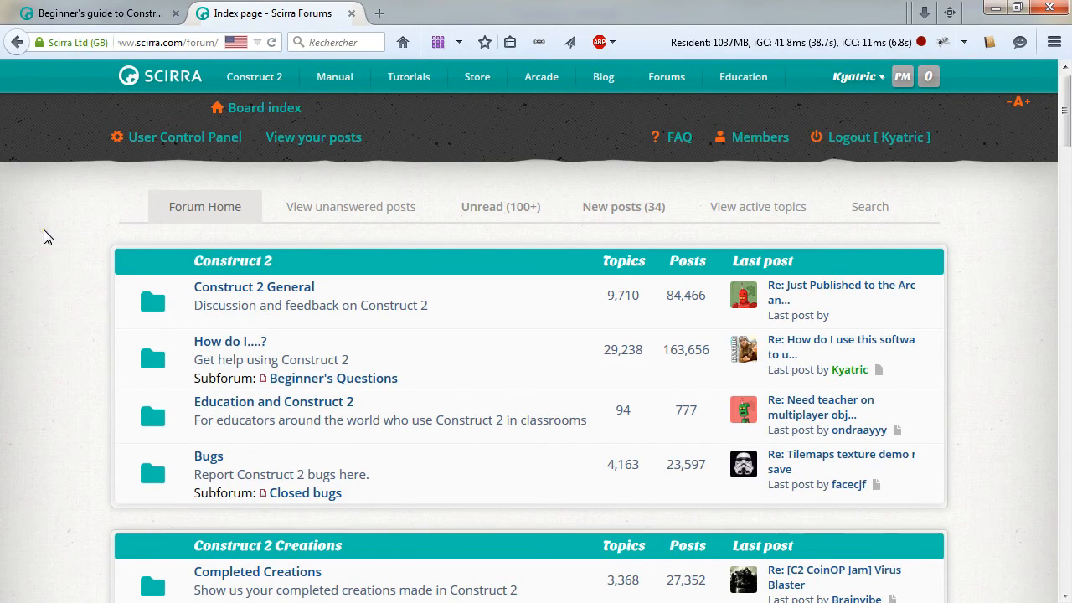
pyautogui.moveTo(231, 341)
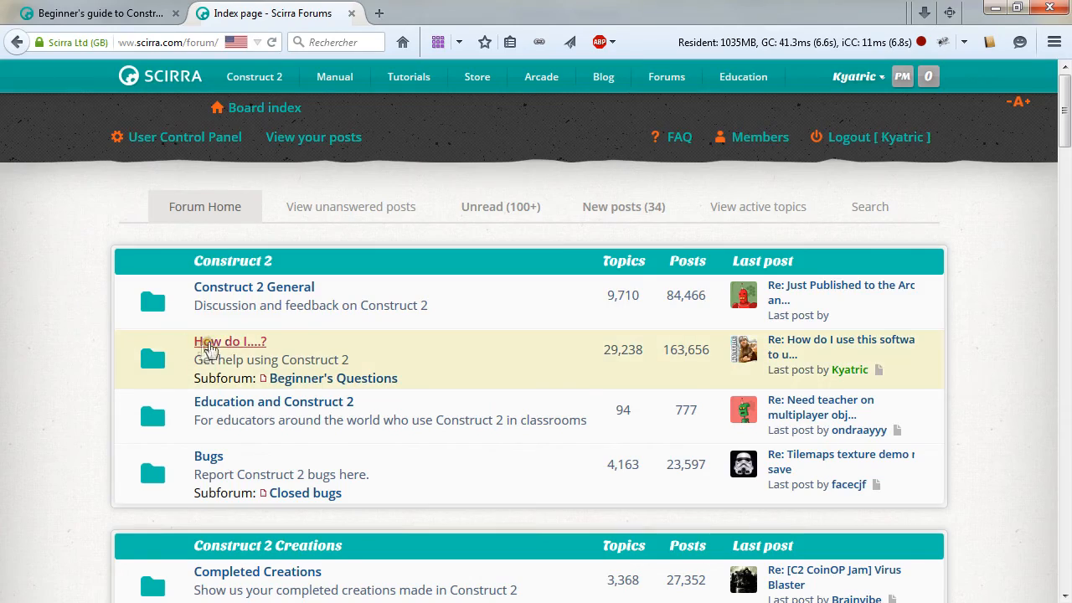
pyautogui.click(230, 341)
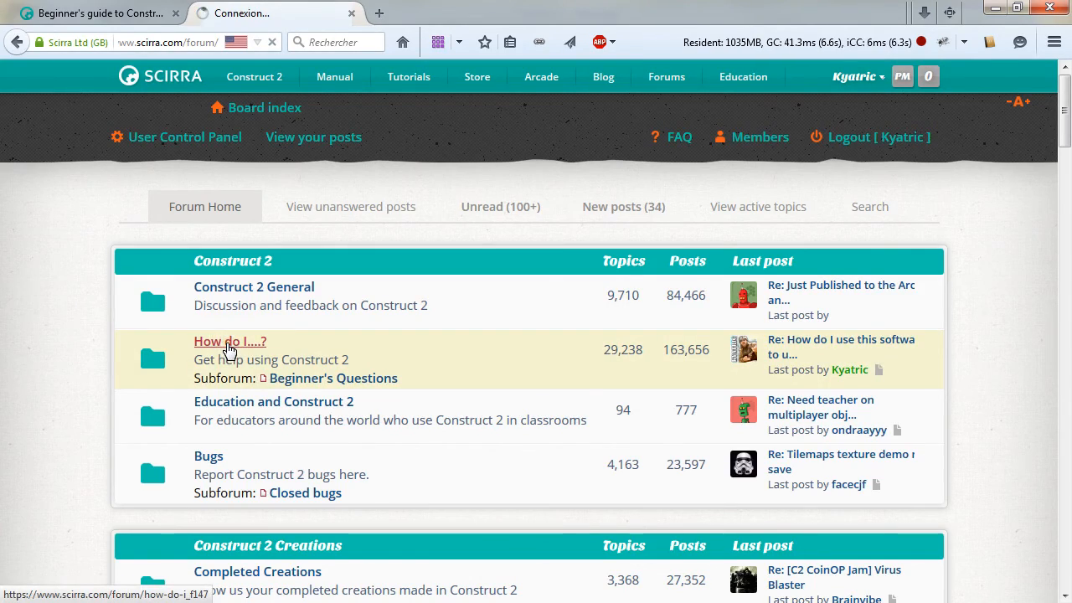
pyautogui.click(229, 342)
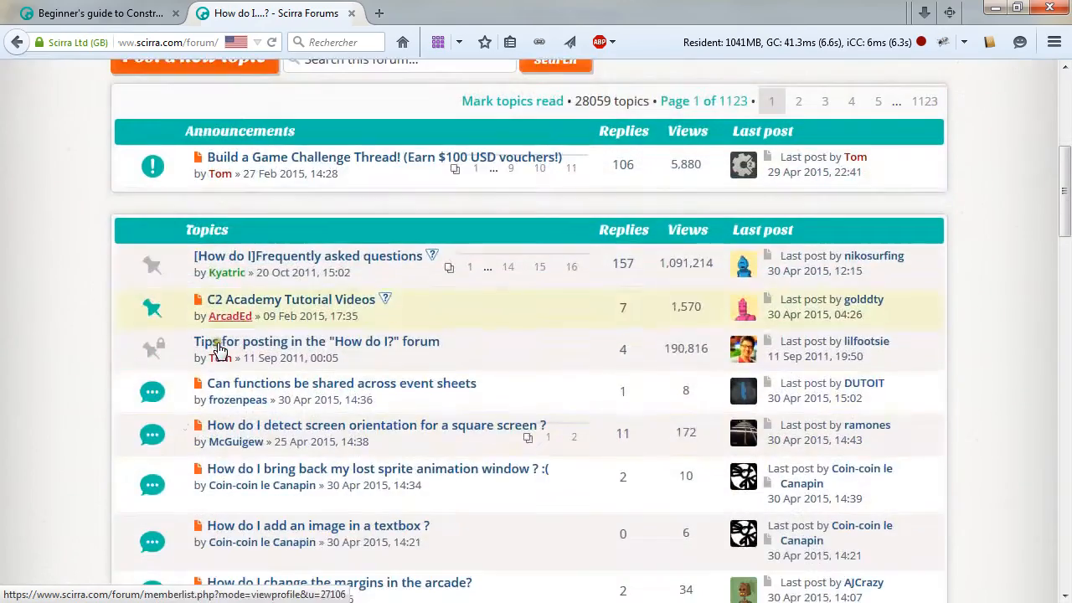
pyautogui.moveTo(310, 254)
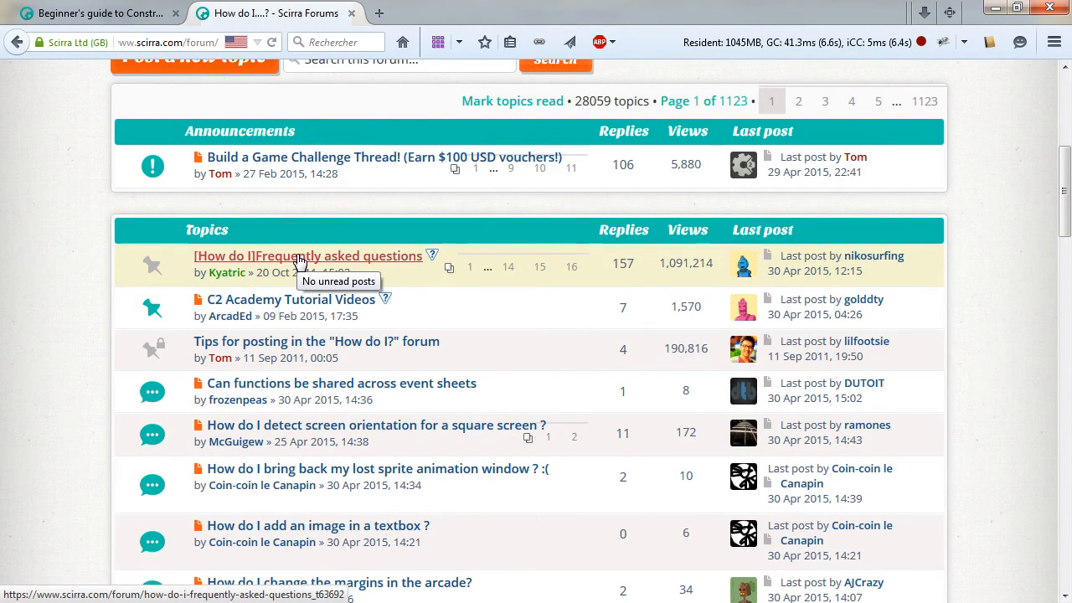
# Step: Open the '[How do I] Frequently asked questions' thread and scroll its example links
pyautogui.click(310, 254)
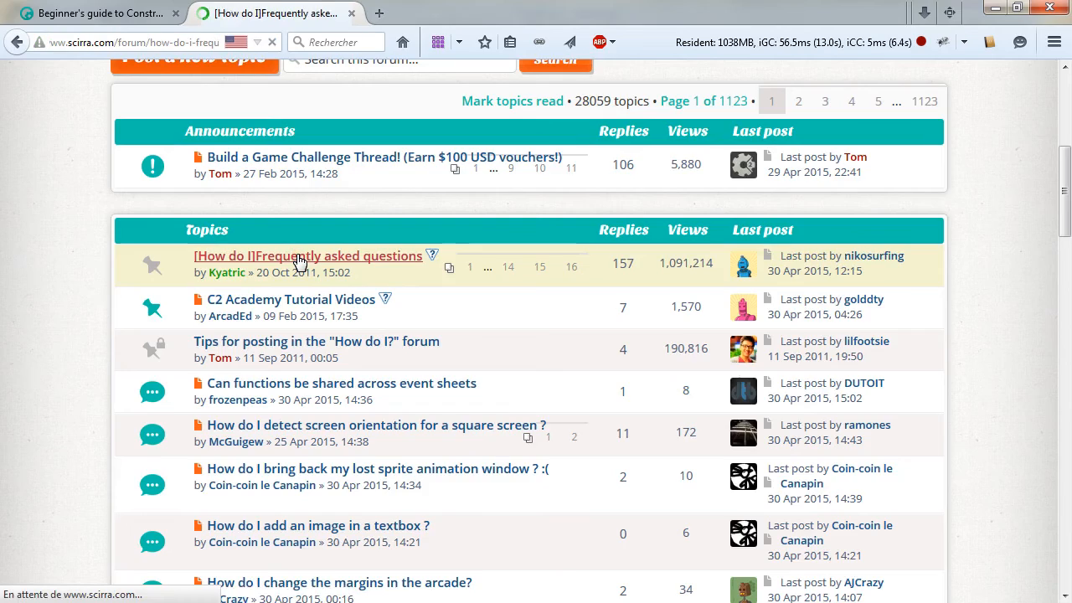
pyautogui.click(308, 255)
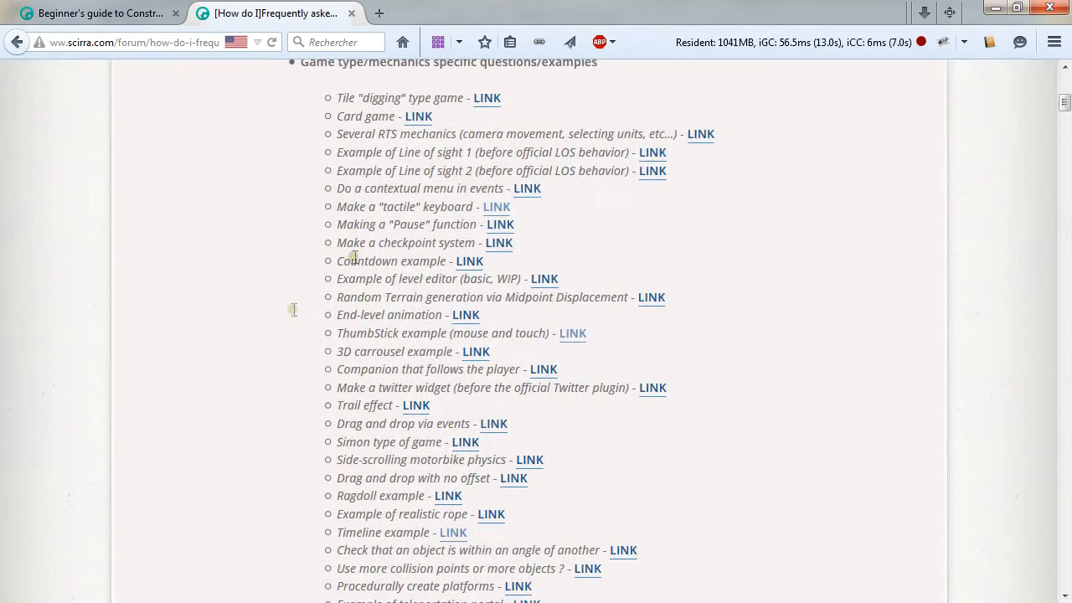
pyautogui.moveTo(402, 75)
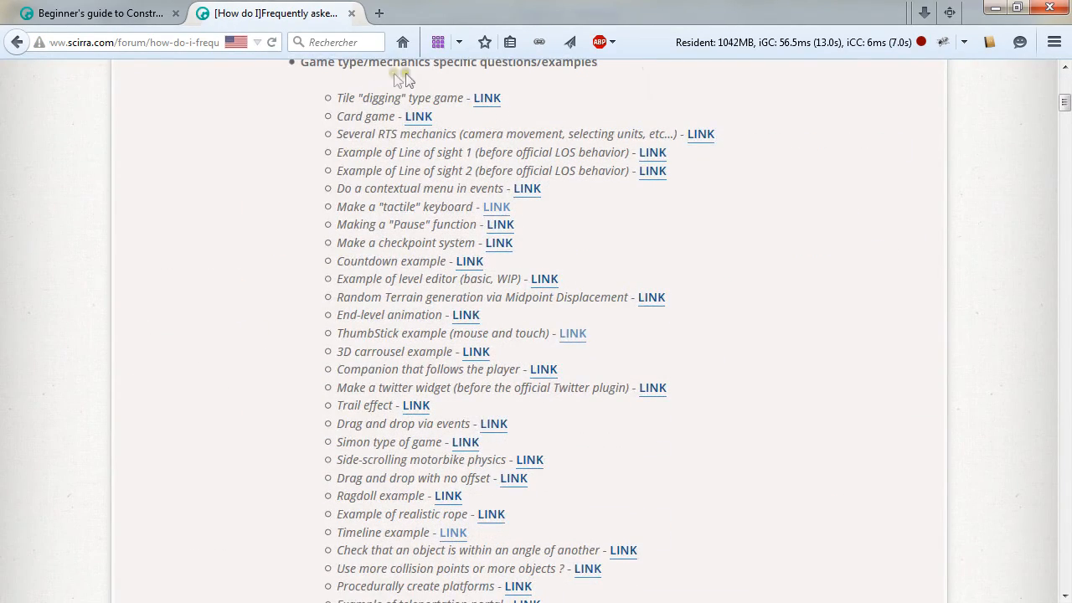
pyautogui.scroll(-3)
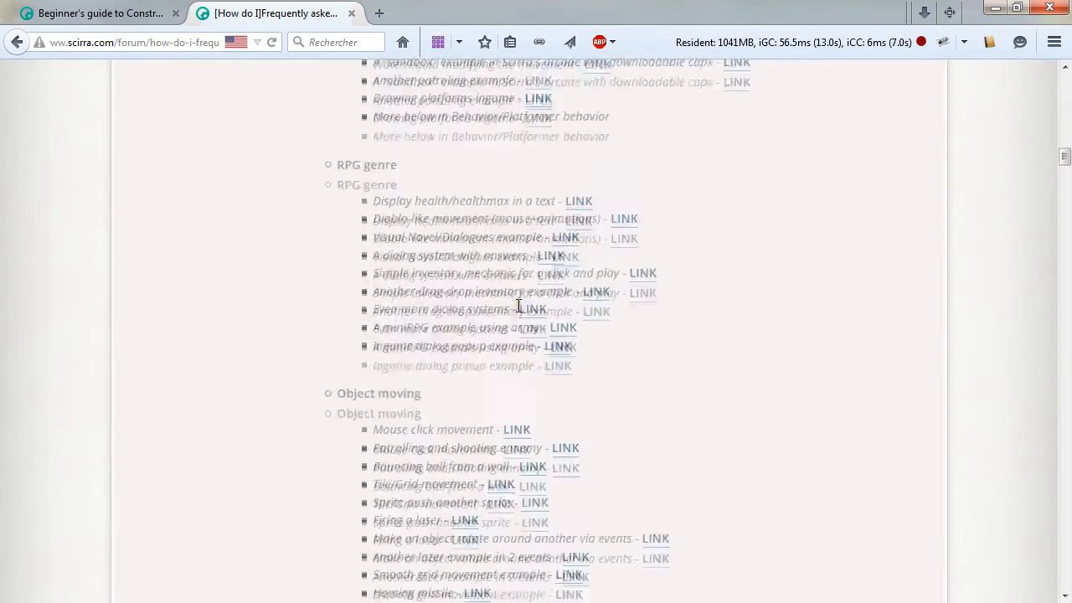
pyautogui.scroll(-3)
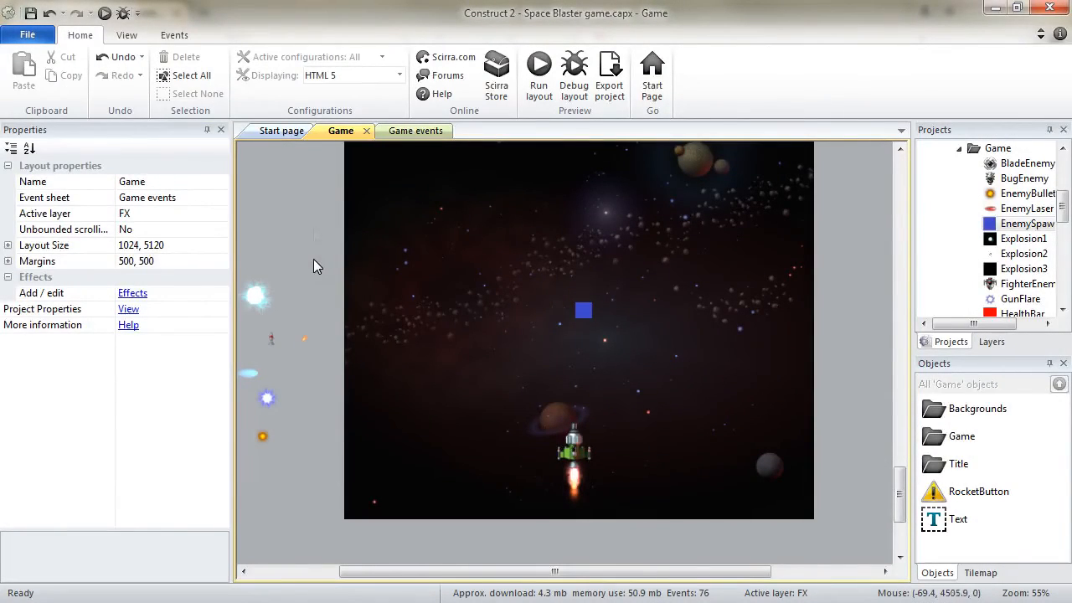
# Step: Open File > Export project and scroll the platform list in the export chooser
pyautogui.click(27, 33)
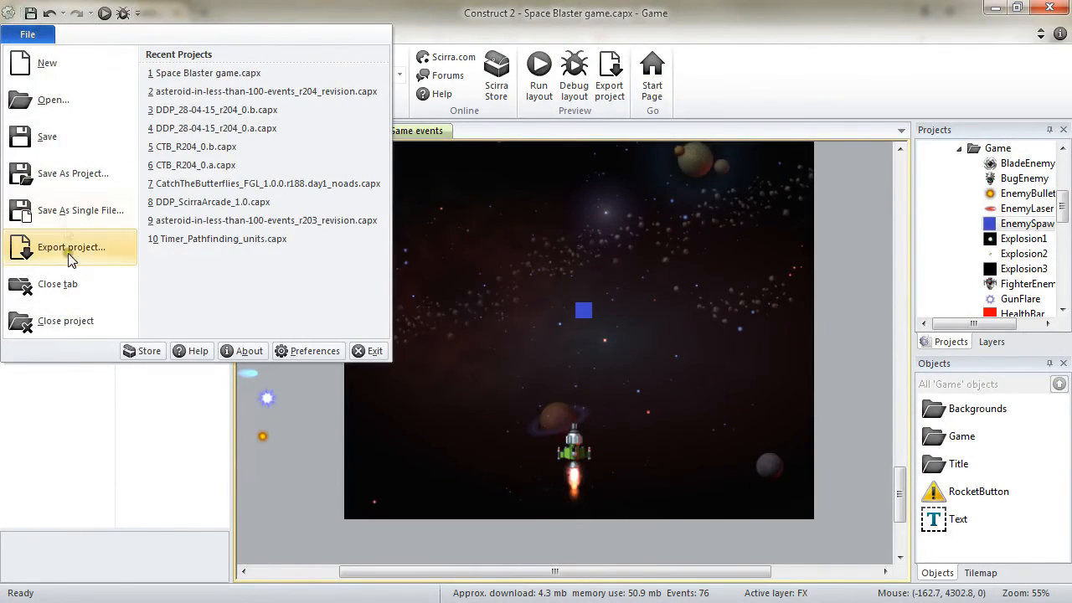
pyautogui.click(70, 248)
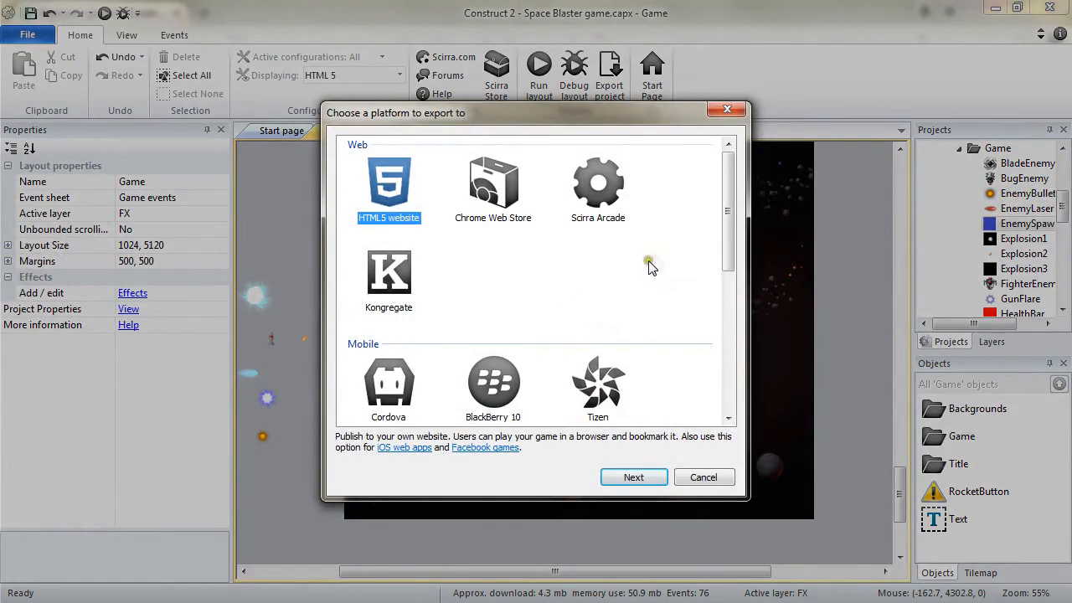
pyautogui.moveTo(668, 282)
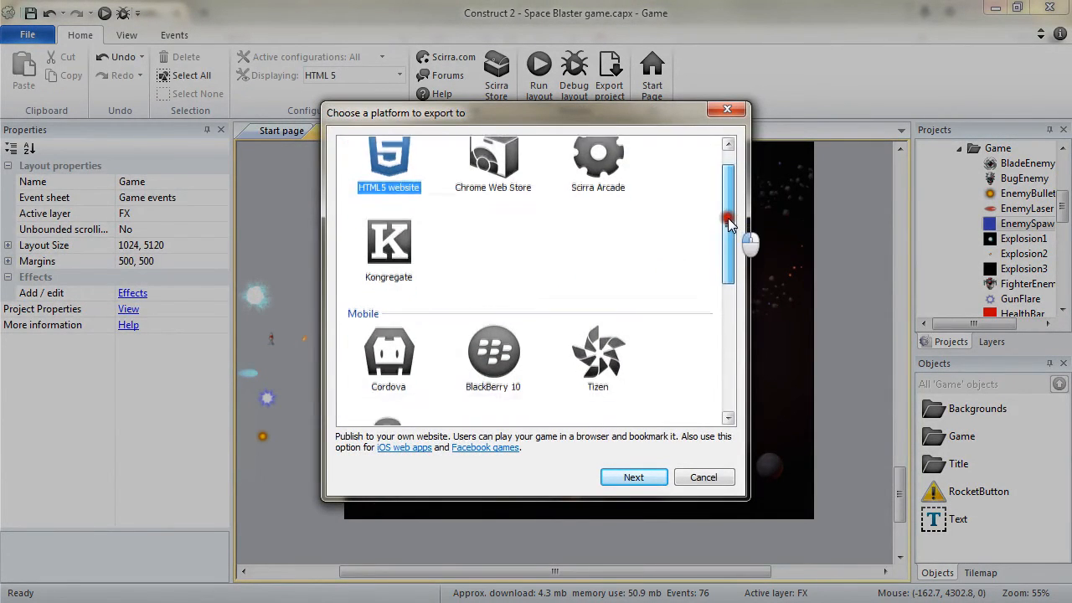
pyautogui.scroll(-3)
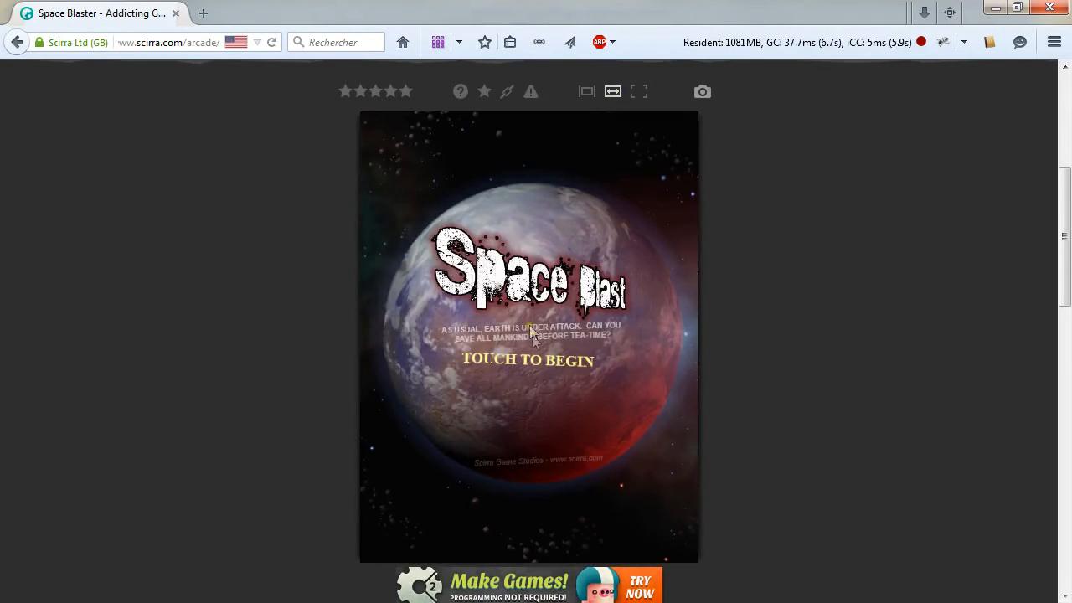
# Step: Start Space Blaster on Scirra Arcade from its 'Touch to begin' title screen
pyautogui.click(527, 358)
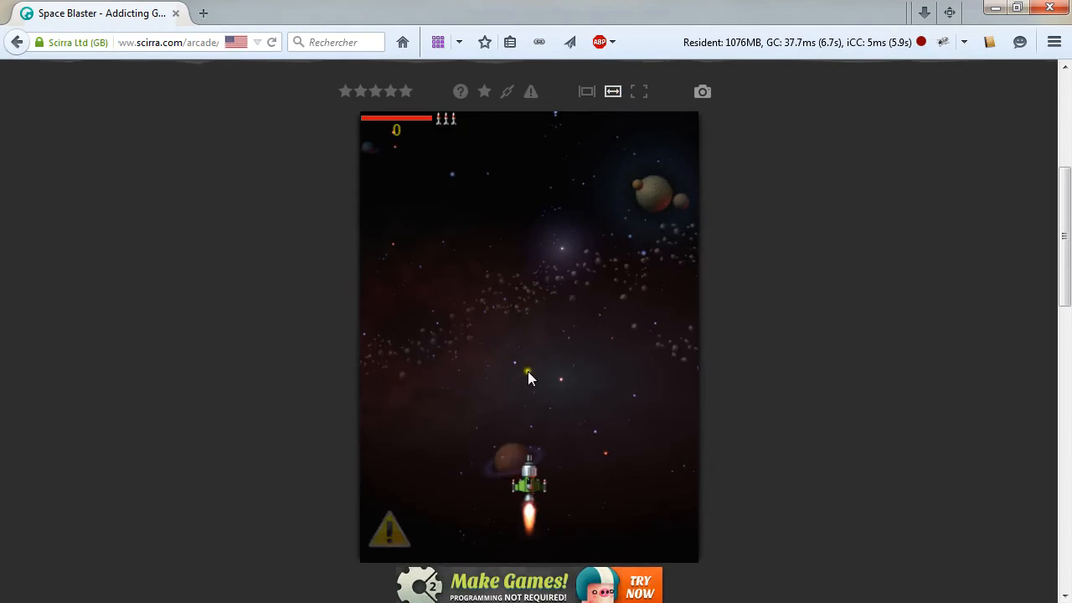